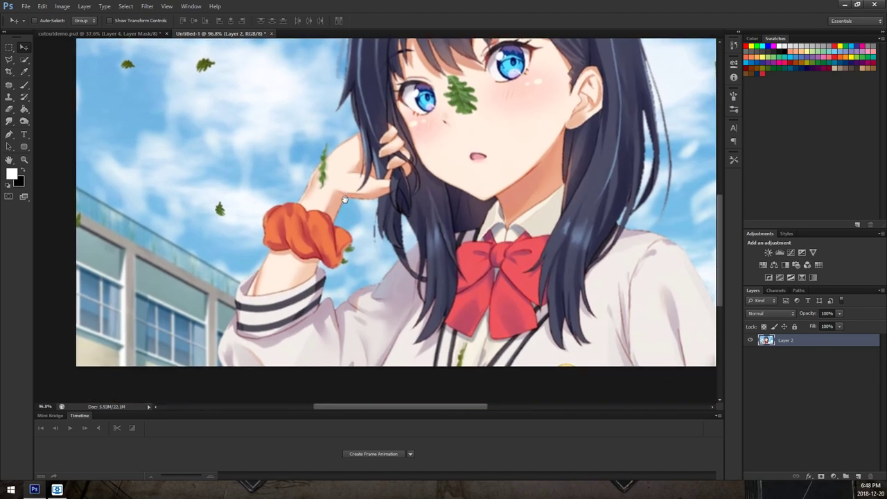
mouse_move(349, 205)
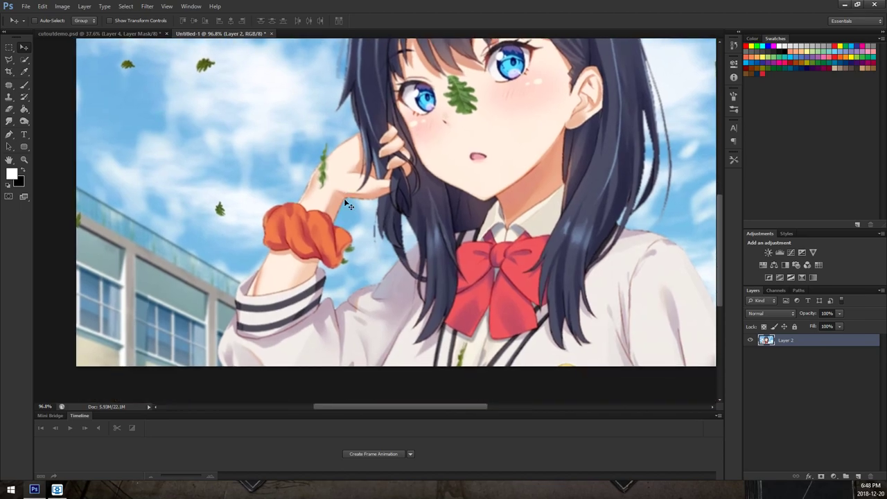
mouse_move(355, 201)
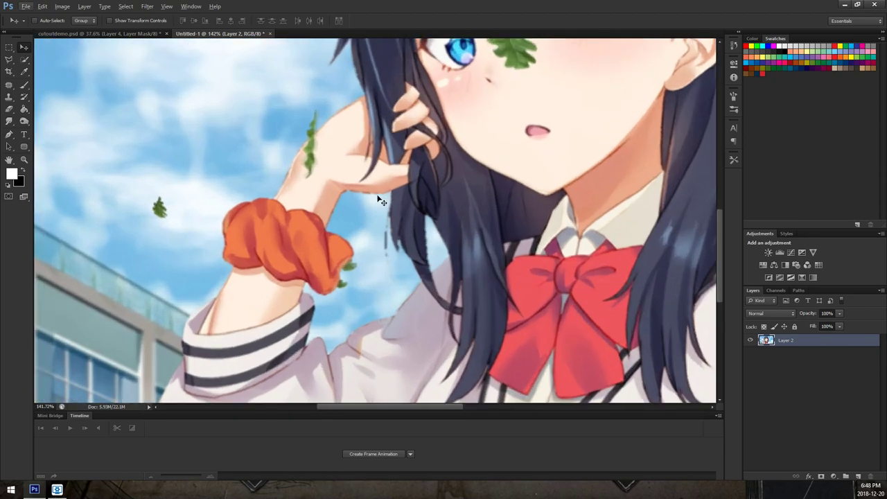
mouse_move(380, 199)
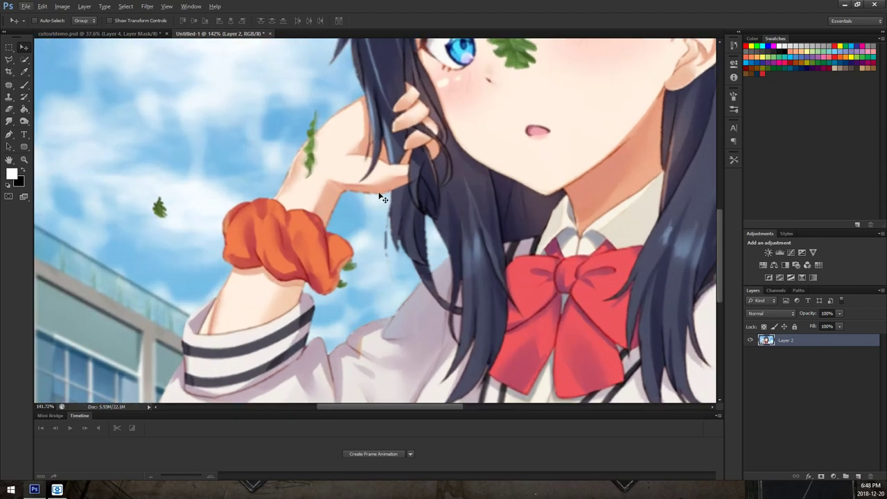
mouse_move(318, 182)
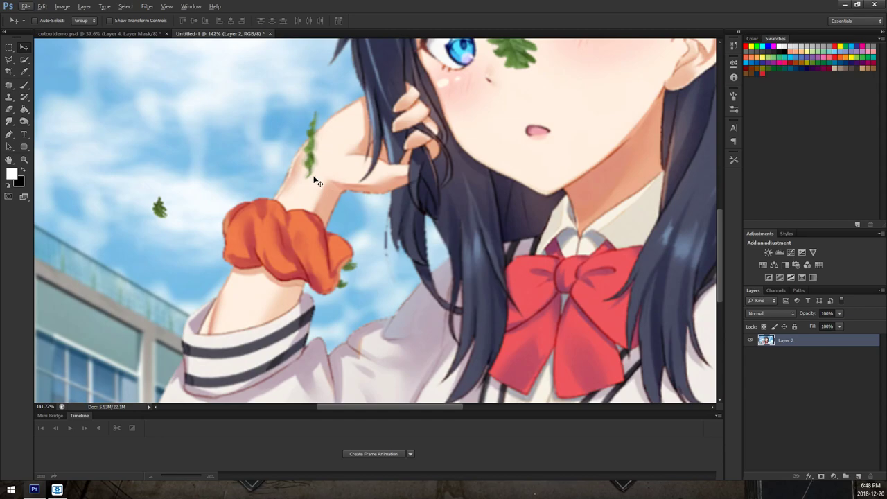
mouse_move(345, 208)
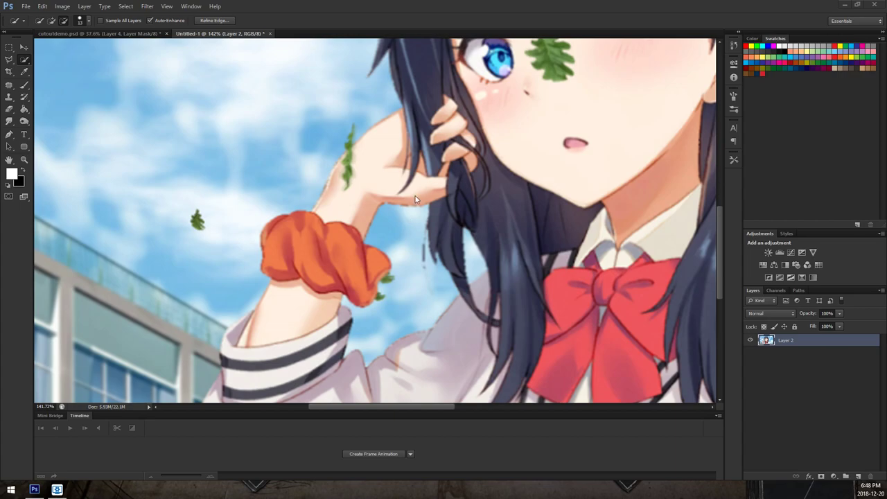
mouse_move(418, 223)
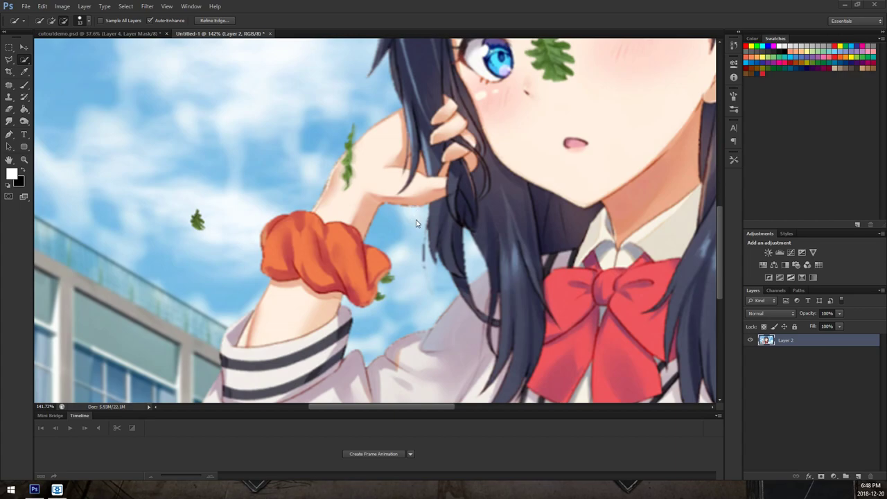
mouse_move(433, 225)
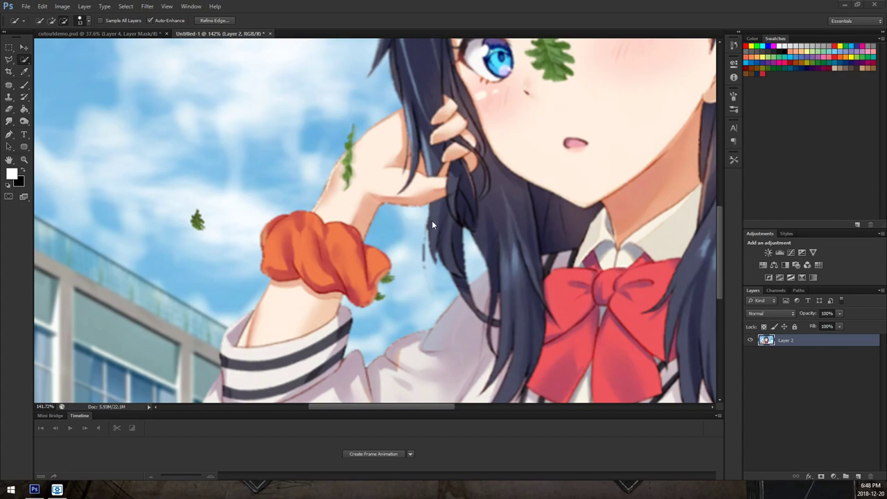
mouse_move(97, 122)
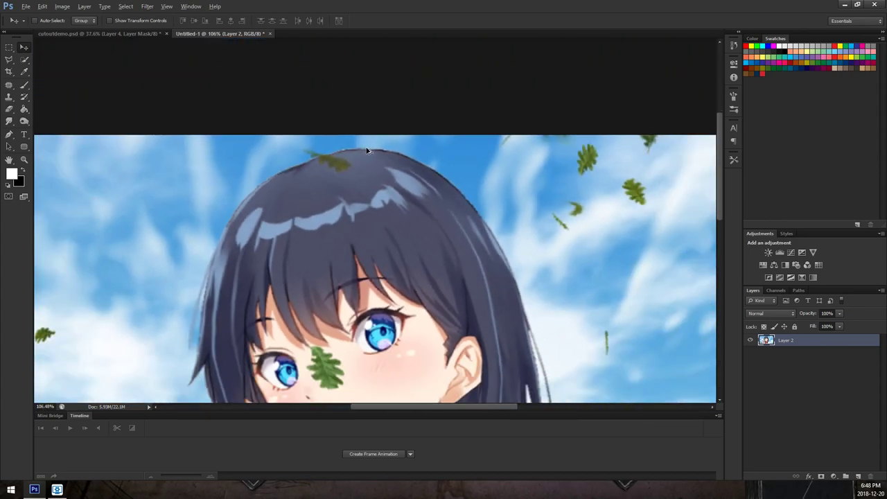
mouse_move(362, 158)
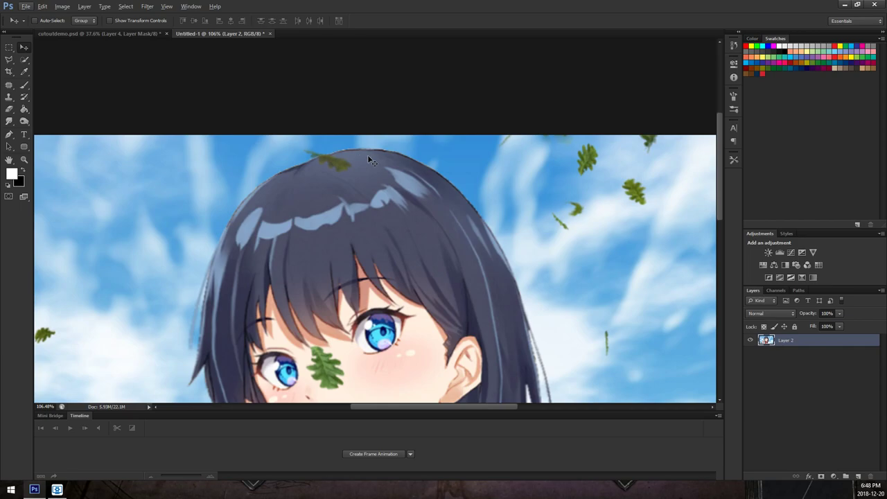
mouse_move(335, 158)
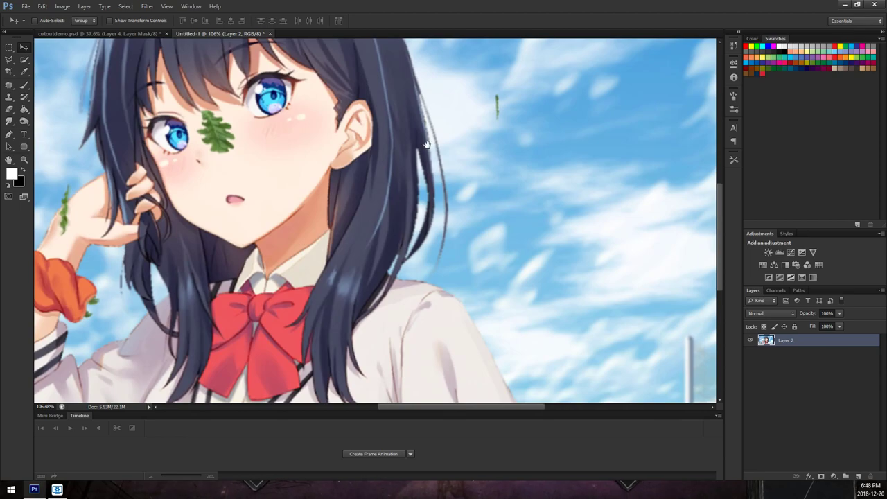
- Switch to the colourbalance.psd document with the standing character in the snowy town
drag(427, 144, 327, 138)
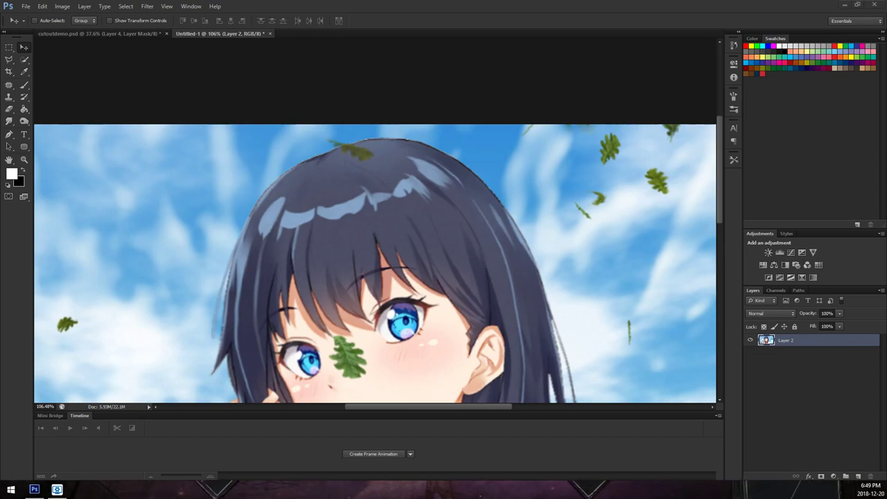
mouse_move(357, 141)
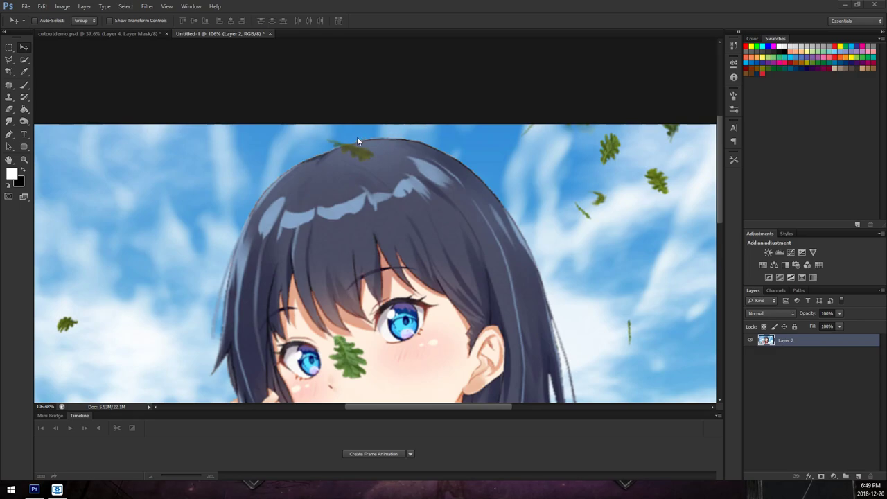
mouse_move(367, 142)
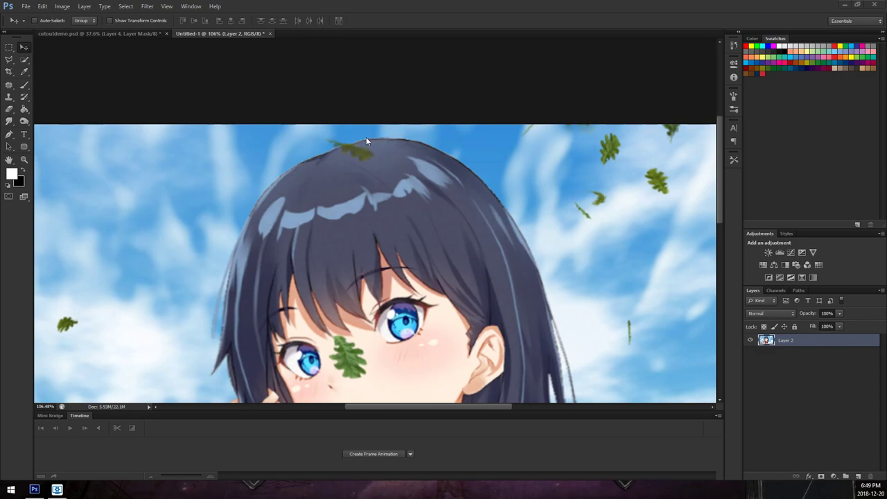
mouse_move(353, 137)
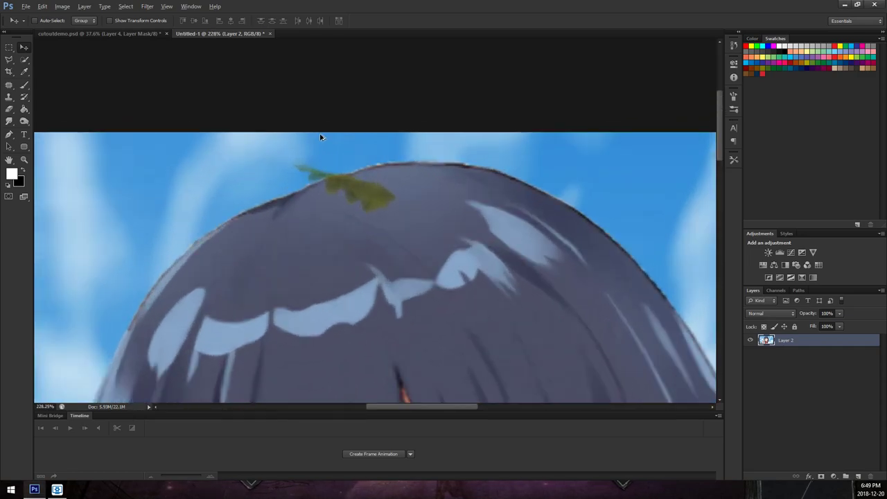
mouse_move(432, 168)
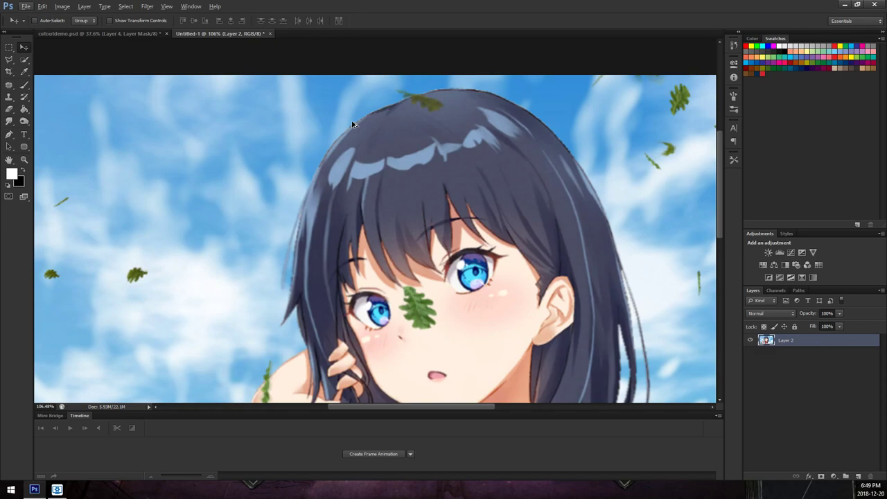
mouse_move(442, 105)
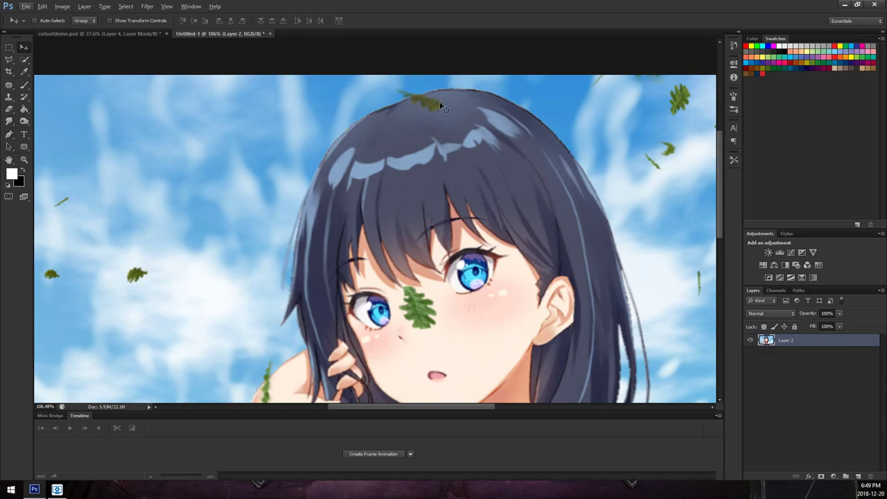
mouse_move(385, 174)
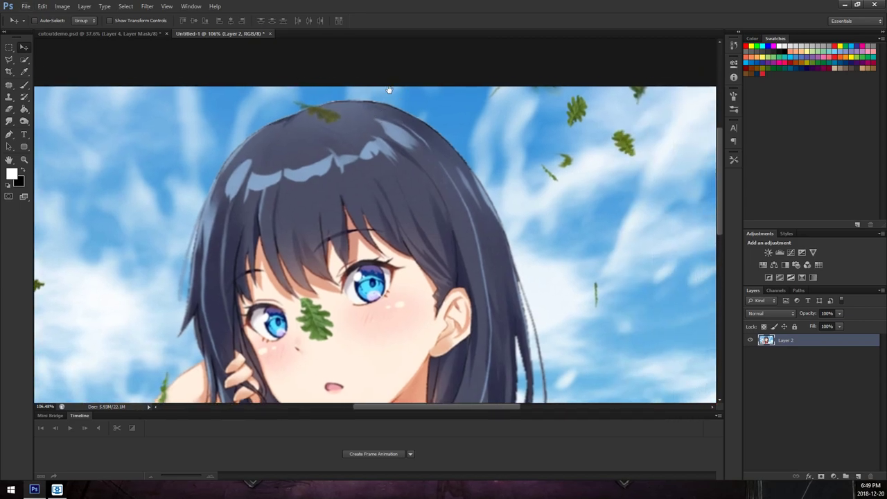
mouse_move(196, 231)
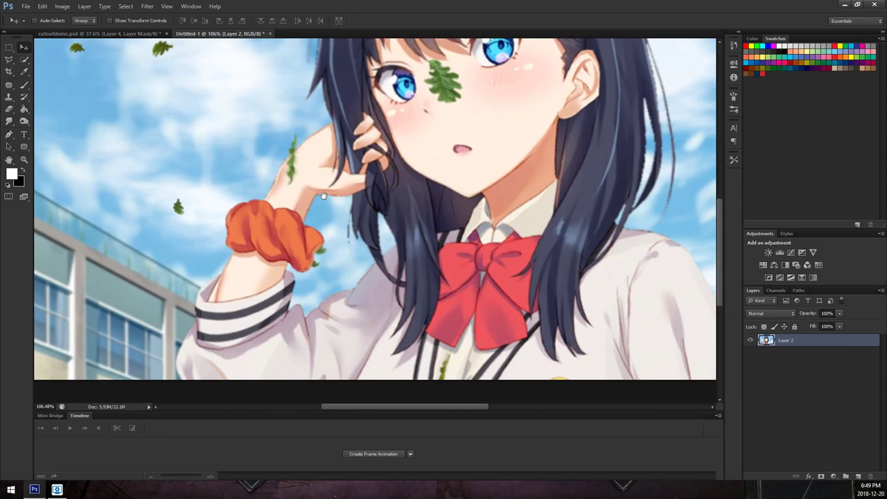
mouse_move(347, 210)
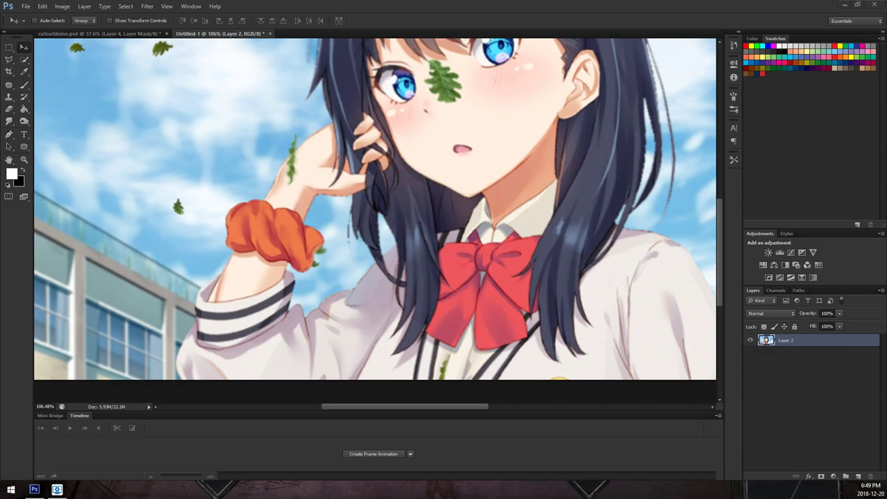
click(84, 33)
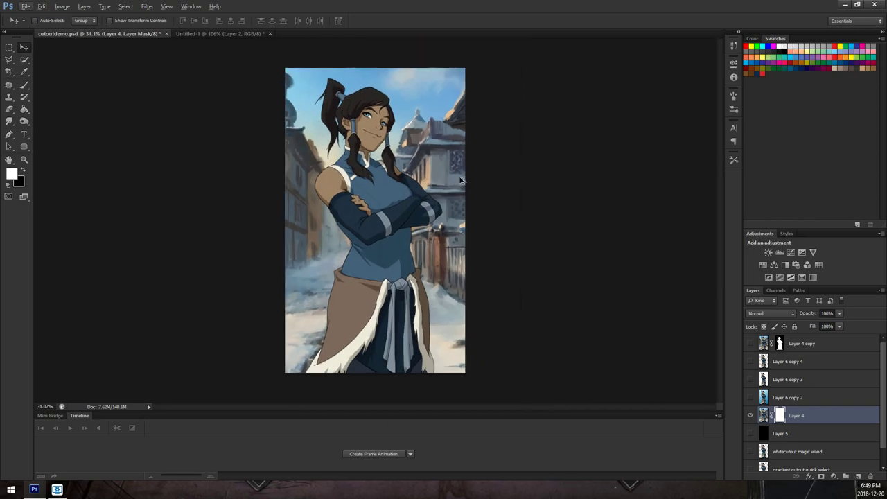
mouse_move(785, 297)
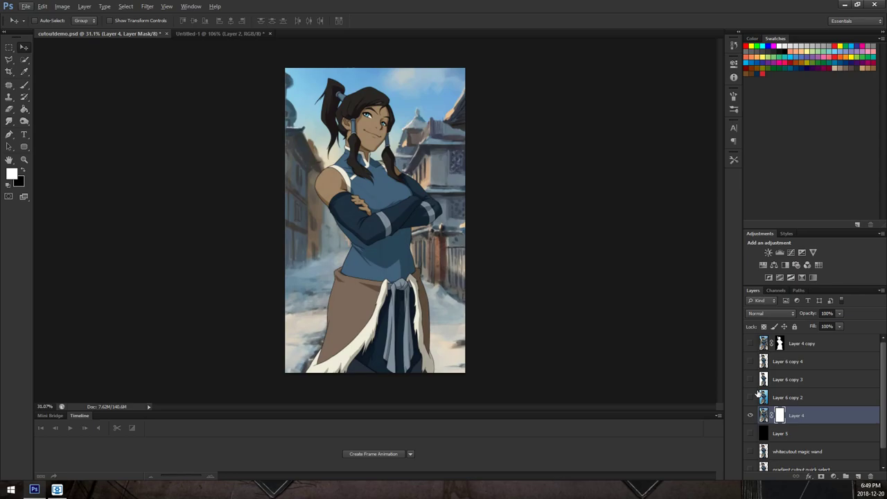
mouse_move(764, 394)
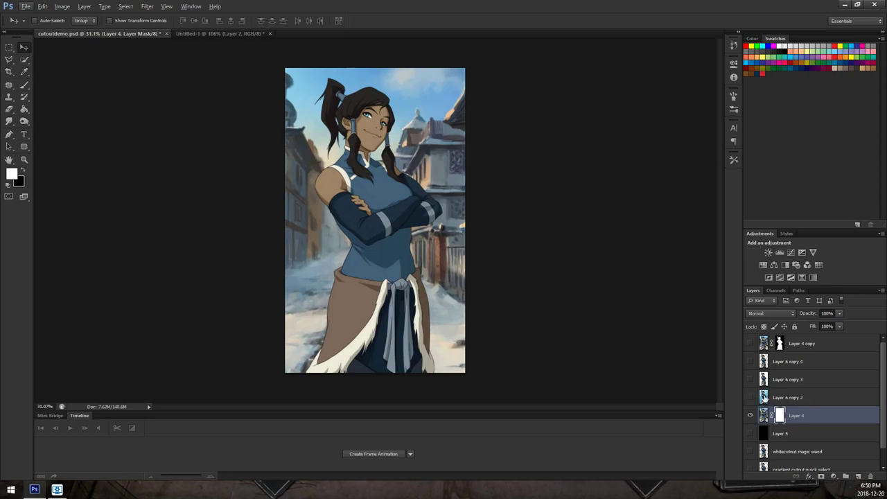
mouse_move(469, 219)
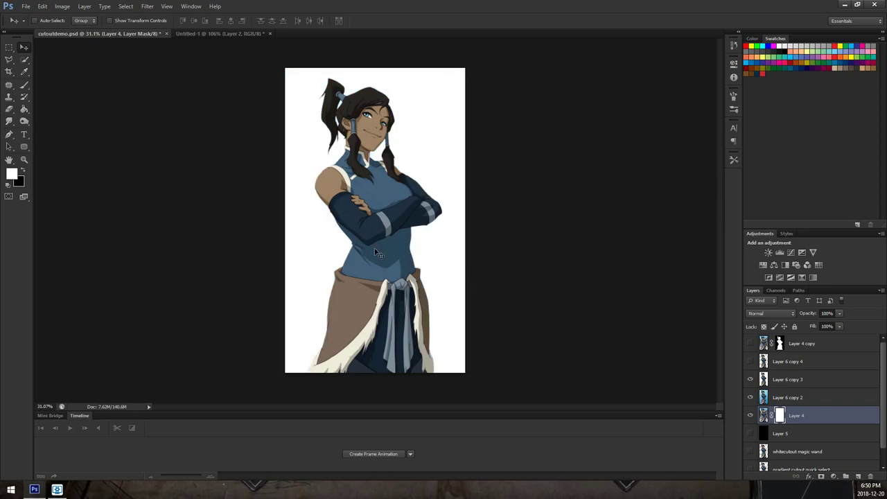
mouse_move(409, 25)
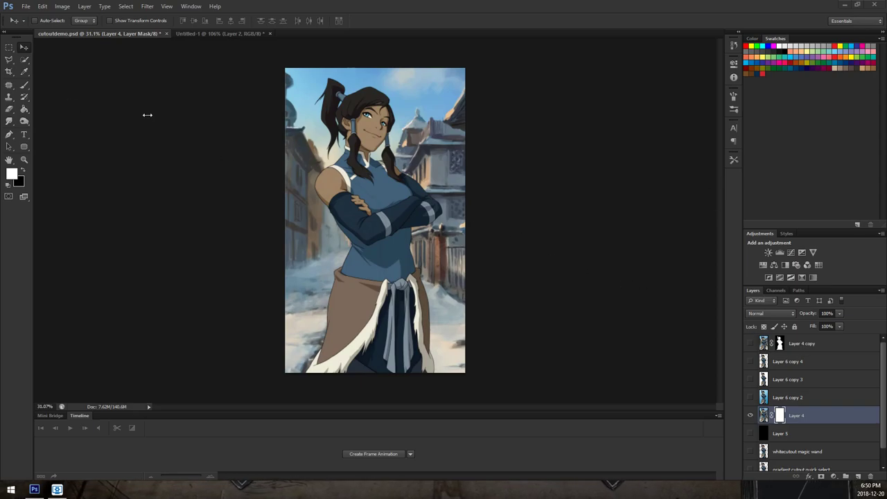
- Show the transparent and blue-gradient cutout versions in turn, then hide them, leaving the empty layer
click(750, 380)
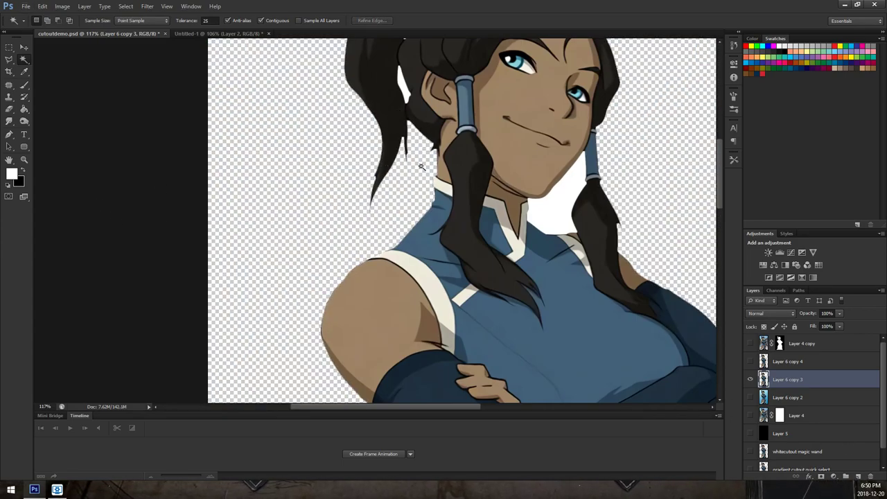
click(750, 397)
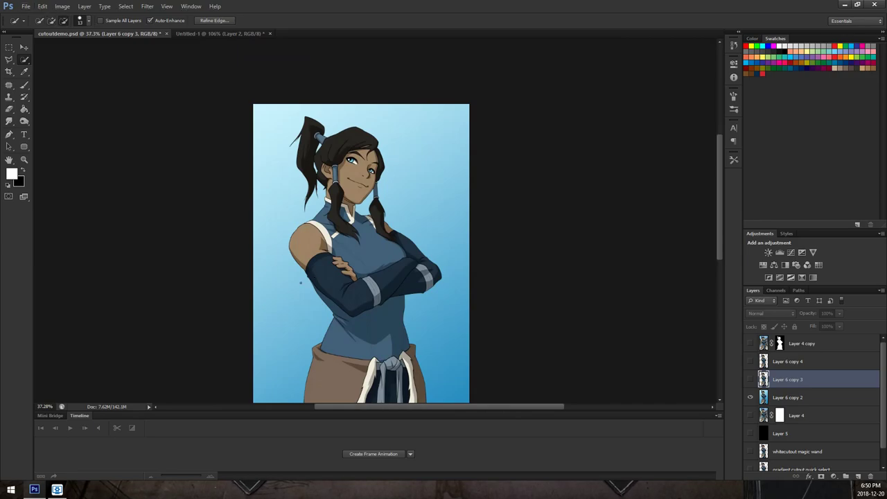
click(787, 396)
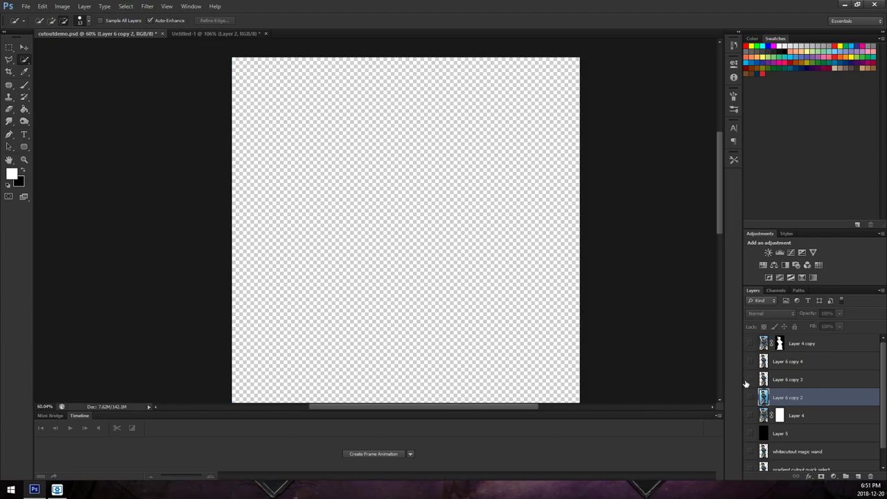
- Show the blue-backdrop layer and sample its light blue colour with Color Range
click(125, 6)
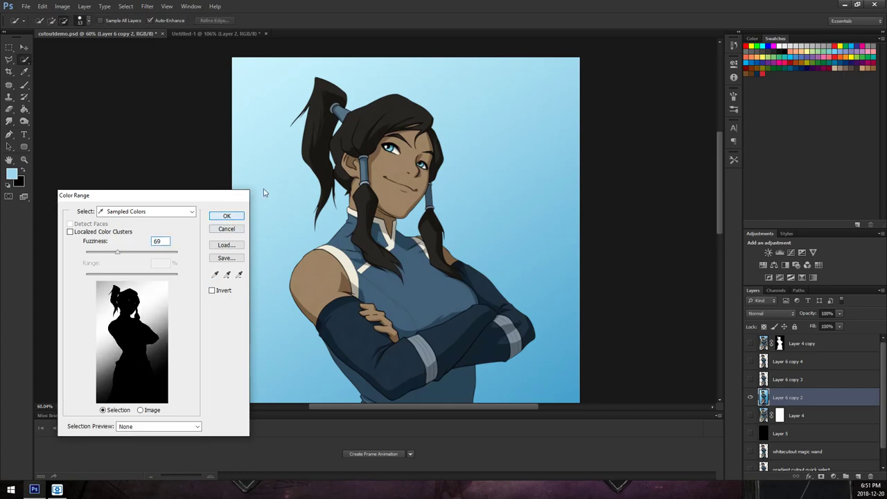
click(228, 216)
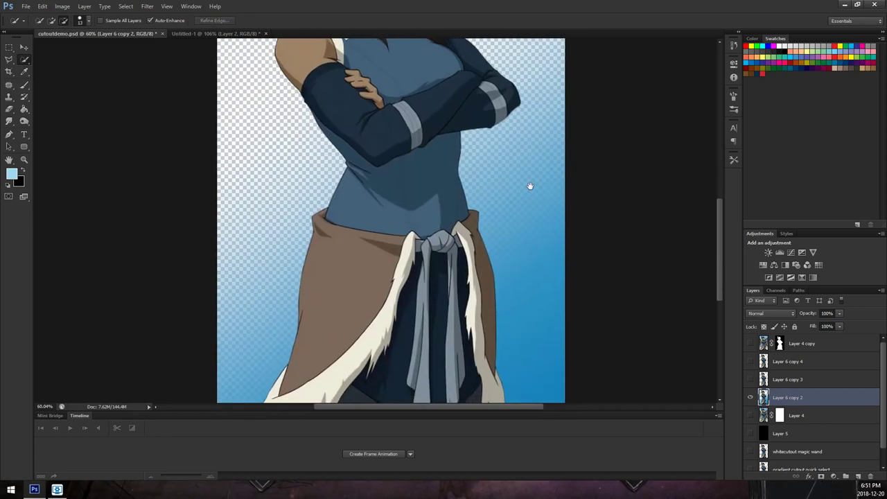
mouse_move(555, 169)
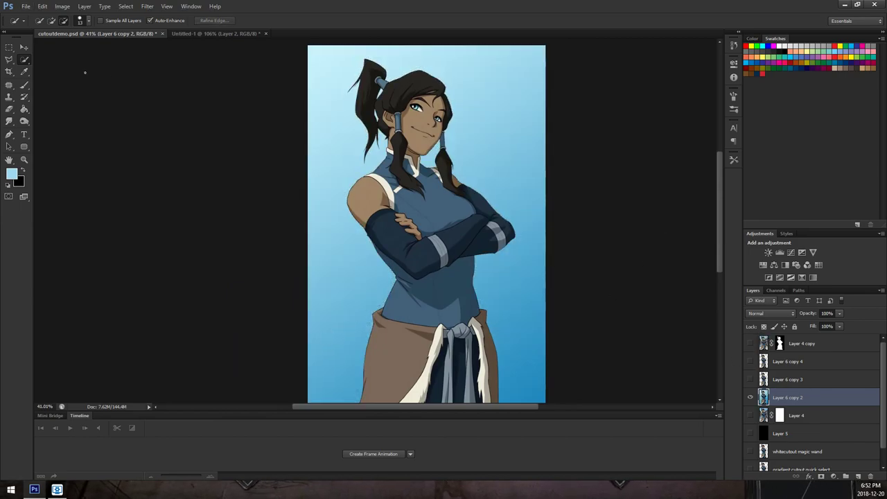
- Reveal the Lasso tool's flyout of selection variants
click(9, 59)
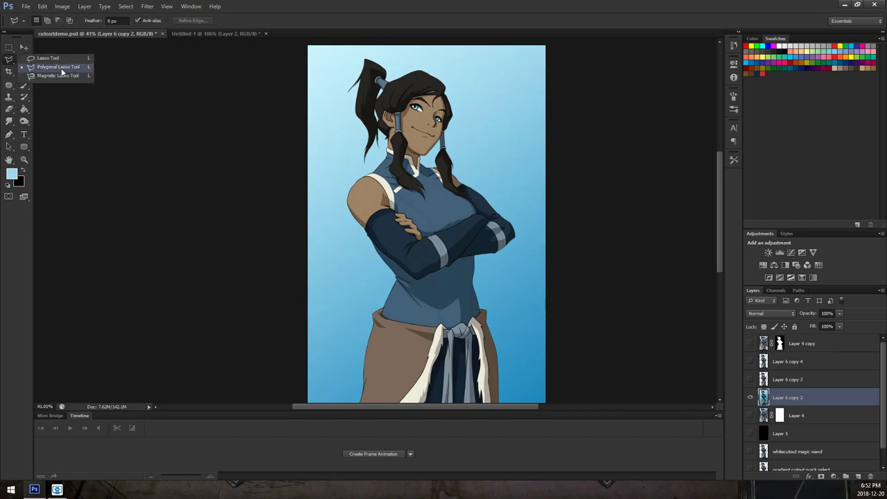
- With the Magnetic Lasso, start tracing a selection along the cloak's fur trim edge
click(58, 75)
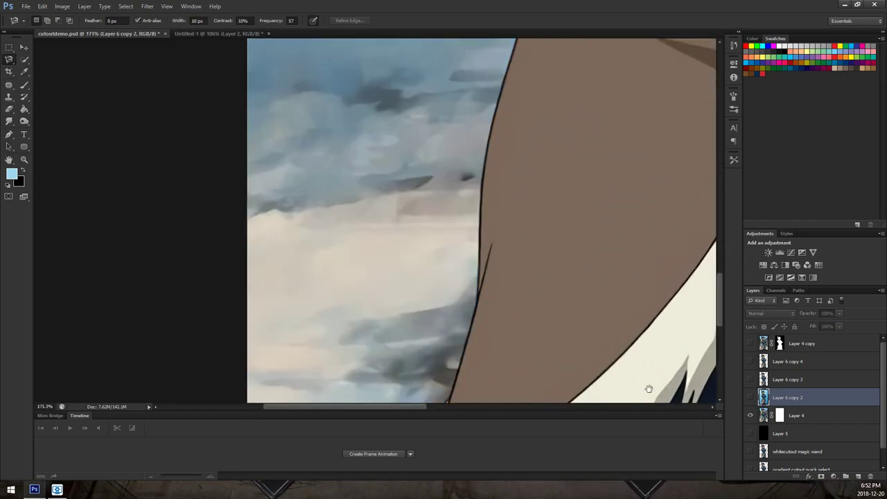
drag(649, 388, 250, 114)
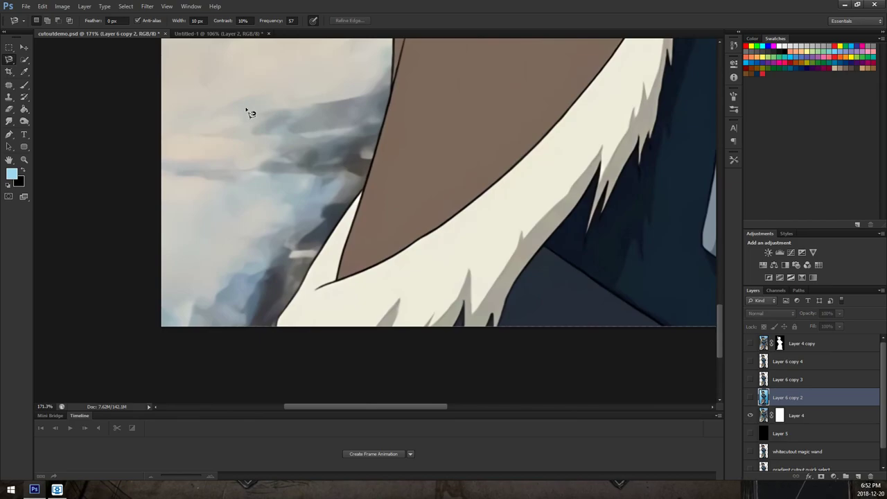
mouse_move(270, 341)
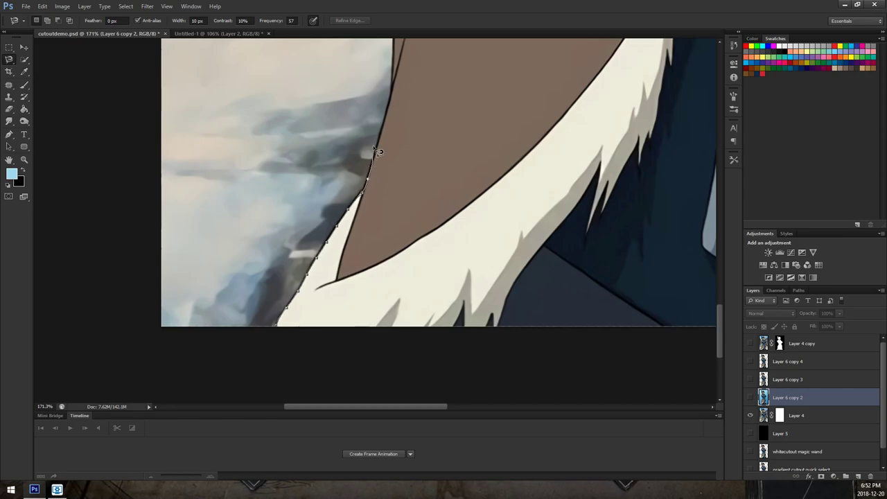
click(436, 125)
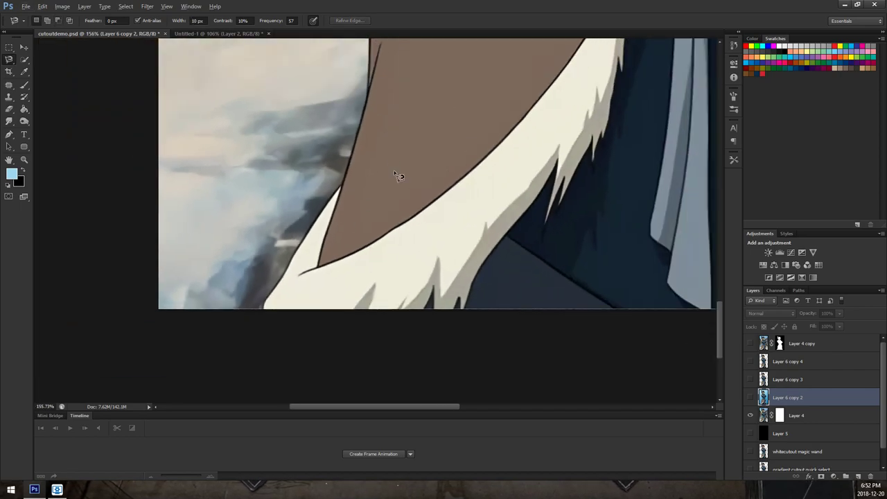
- Switch to the Polygonal Lasso for a straight-sided selection beside the cloak
click(10, 58)
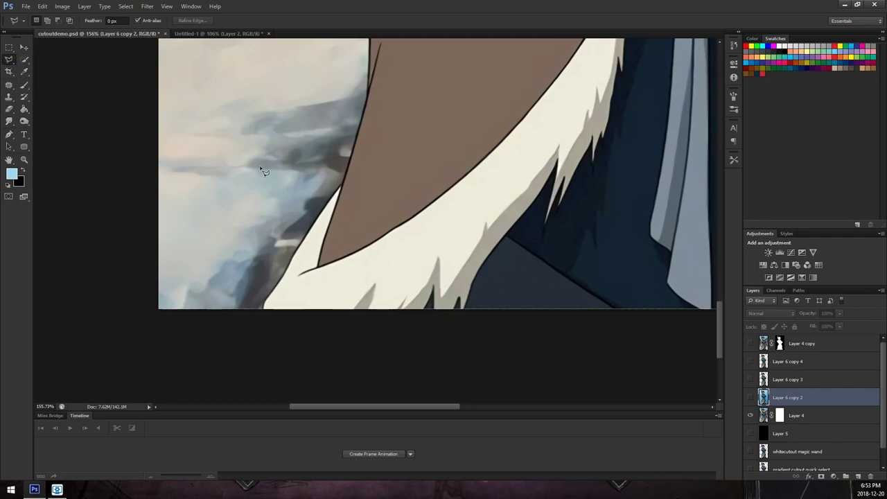
mouse_move(271, 265)
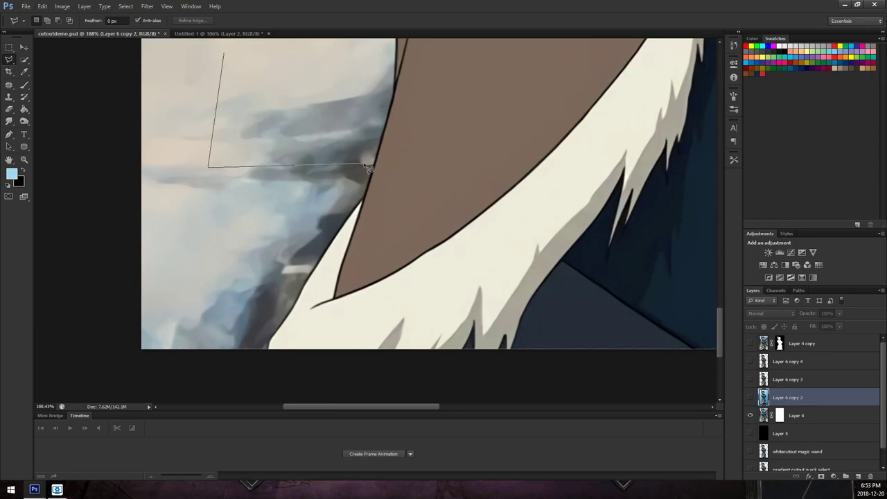
- Target Layer 4 and bring more of the cloak edge into view for the cut
click(369, 168)
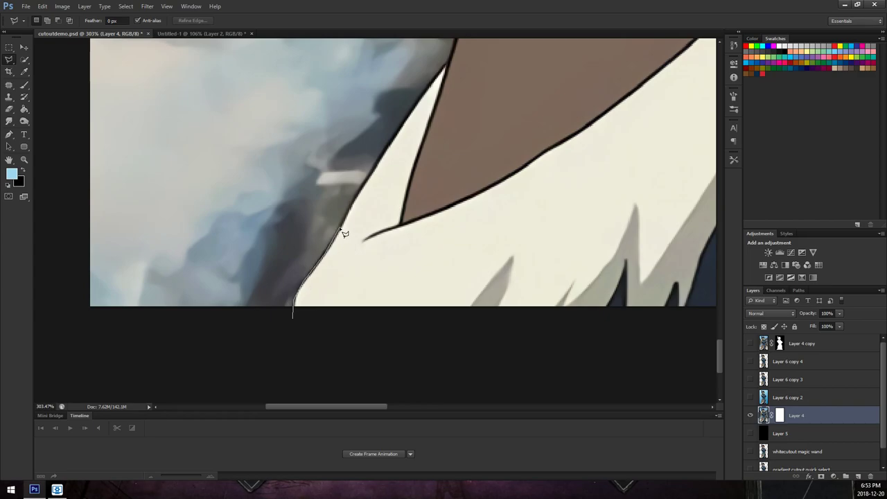
drag(345, 233, 405, 136)
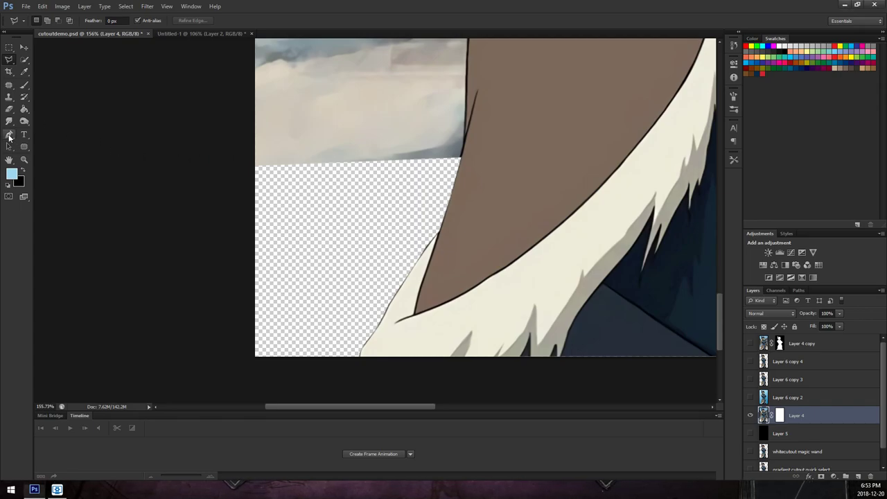
- With the Pen Tool in Path mode, place anchor points along the cloak's outline
click(8, 135)
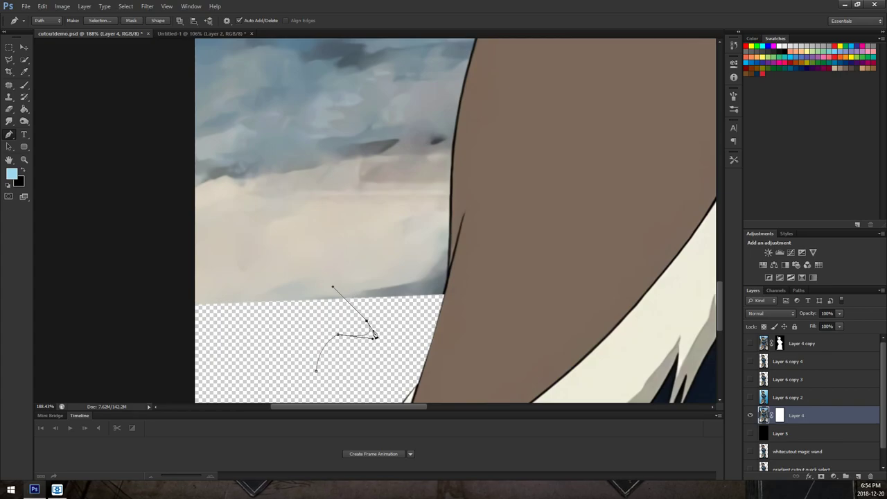
mouse_move(271, 165)
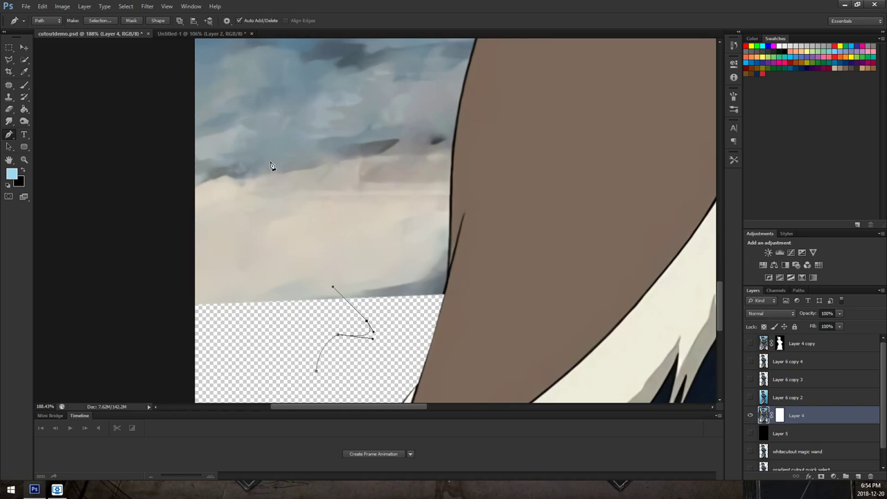
mouse_move(374, 255)
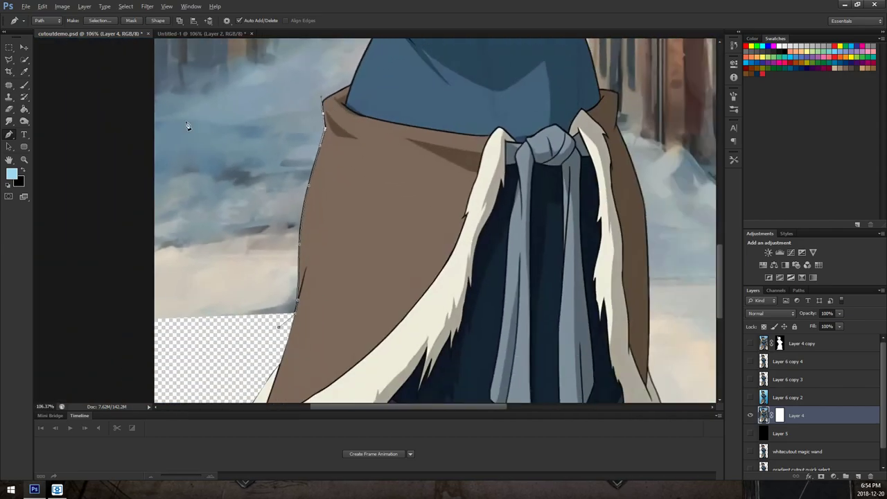
click(9, 58)
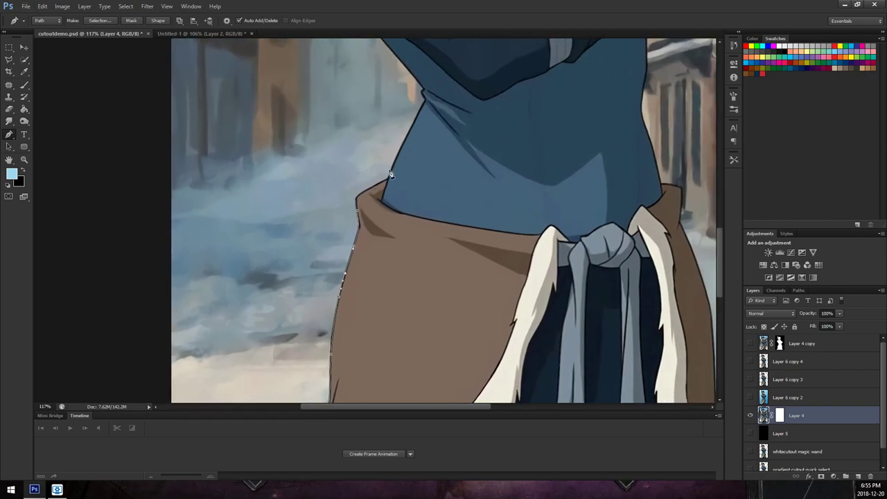
mouse_move(655, 300)
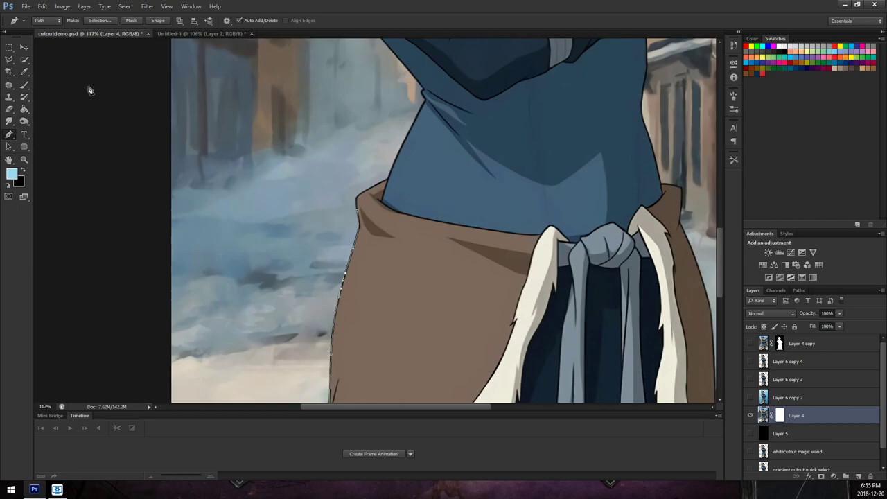
mouse_move(629, 230)
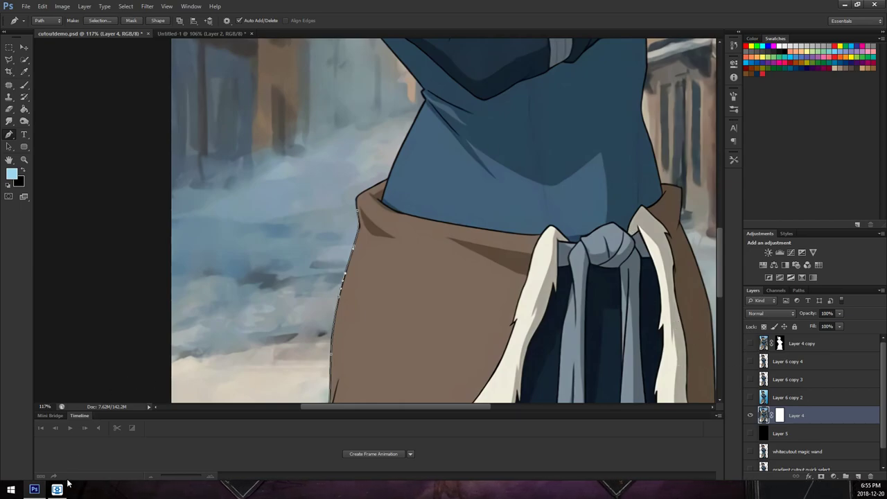
mouse_move(62, 360)
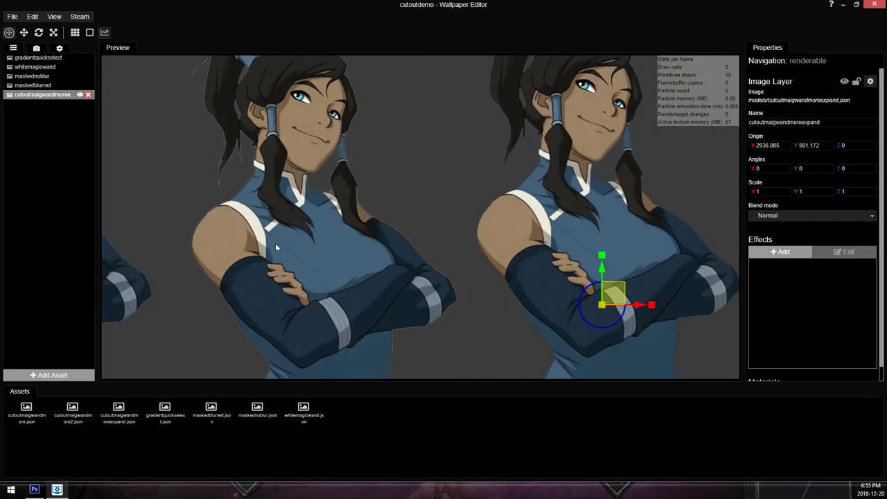
- Zoom the preview in on the cutout's hair edge to reveal the pale fringe
scroll(down, 3)
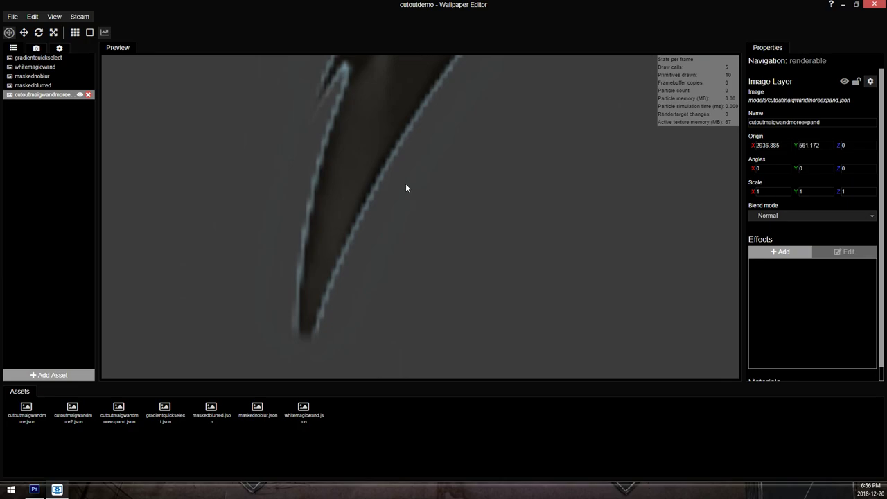
mouse_move(303, 100)
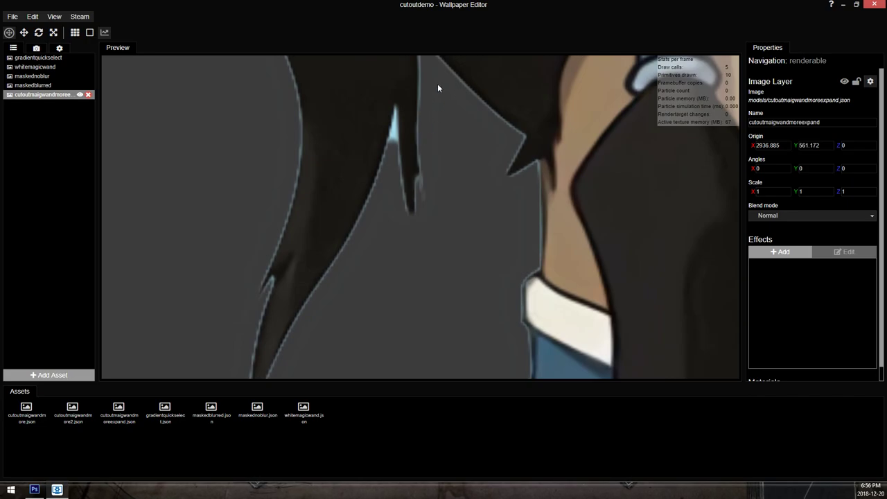
mouse_move(399, 122)
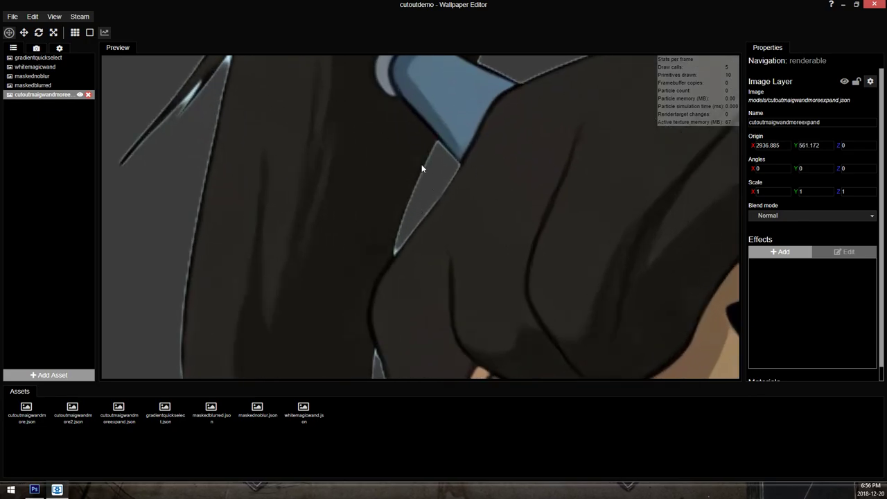
mouse_move(432, 173)
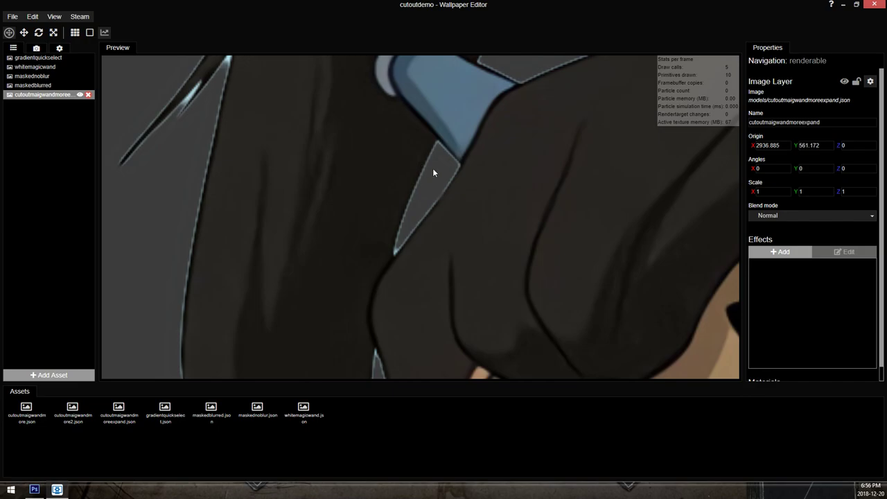
mouse_move(438, 161)
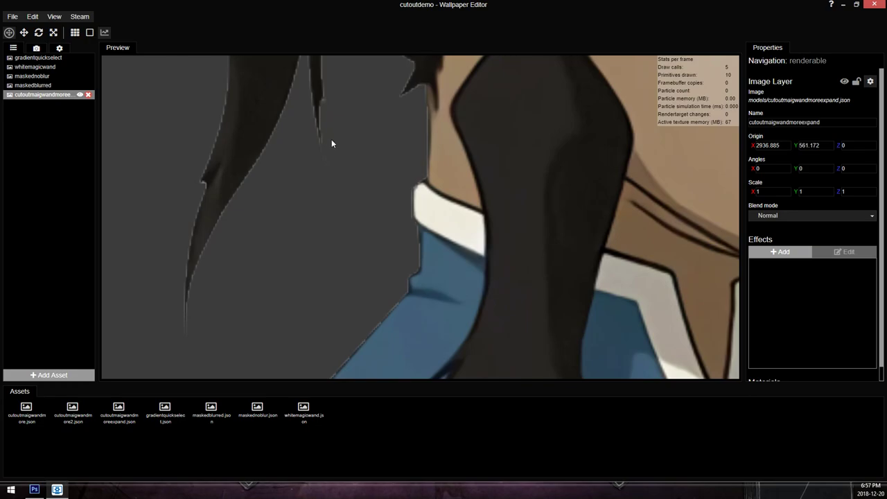
mouse_move(303, 72)
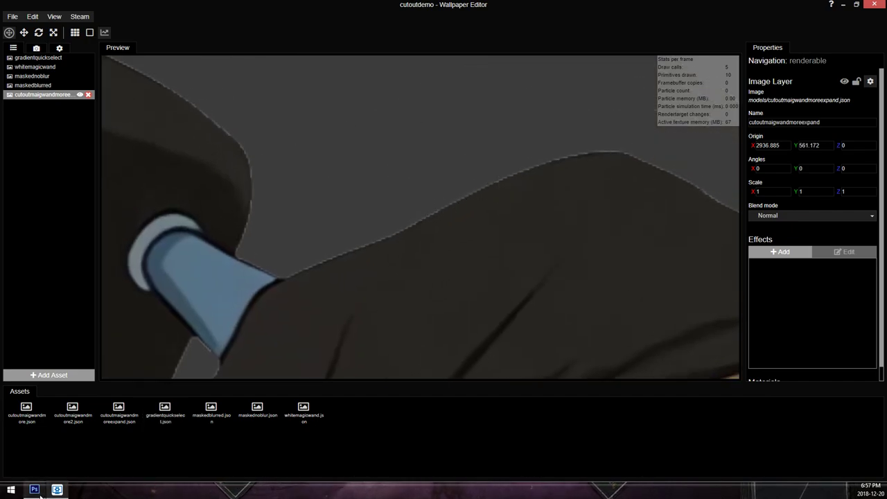
- Zoom onto the expanded cutout's dark hair strand to check its edge for fringe
click(33, 489)
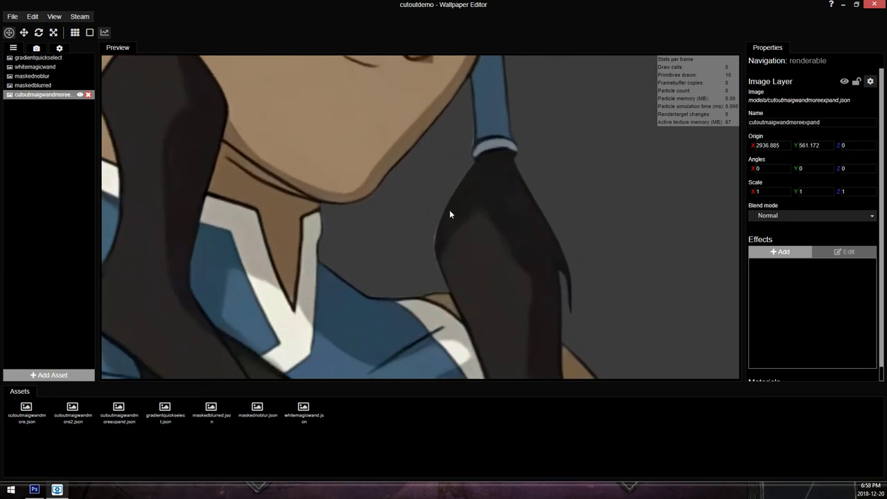
mouse_move(437, 244)
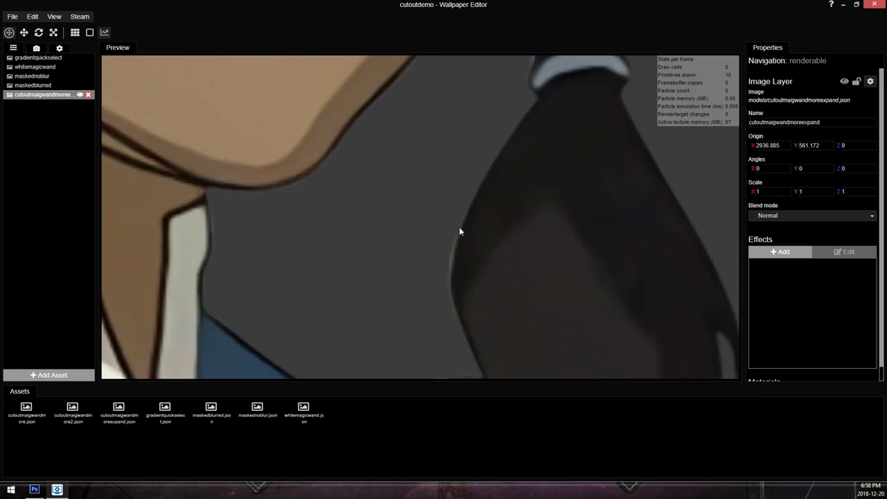
mouse_move(464, 226)
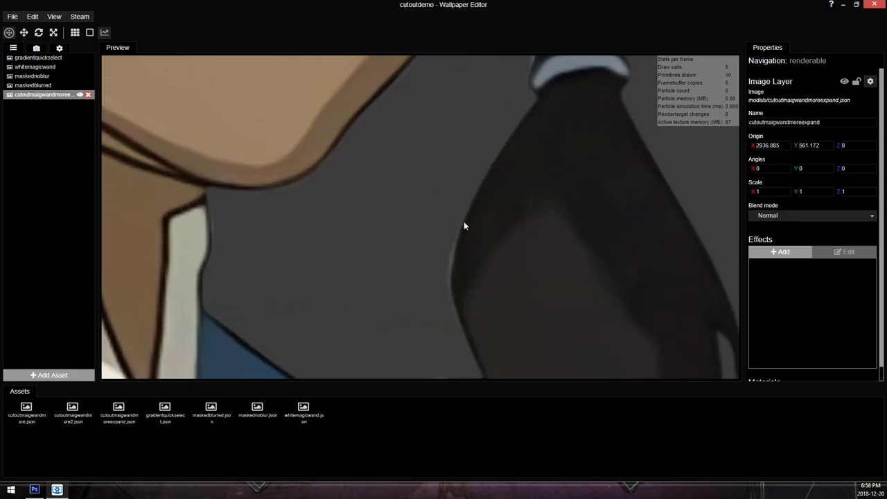
mouse_move(311, 174)
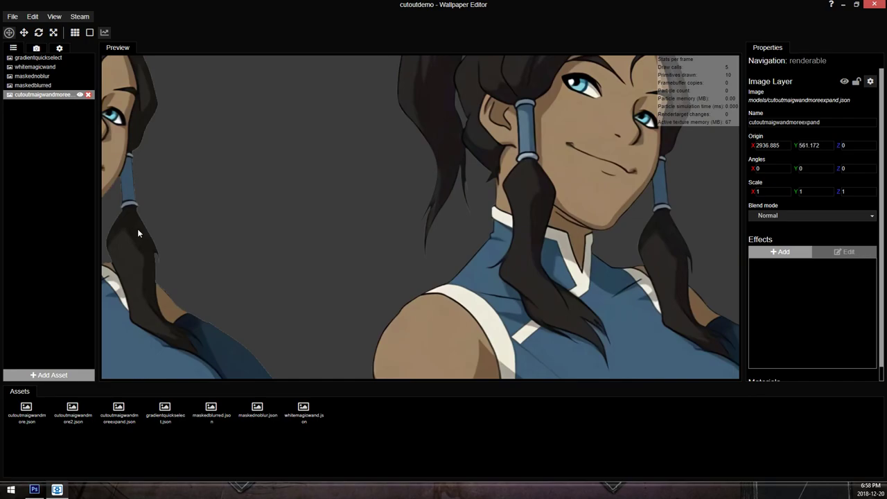
mouse_move(469, 122)
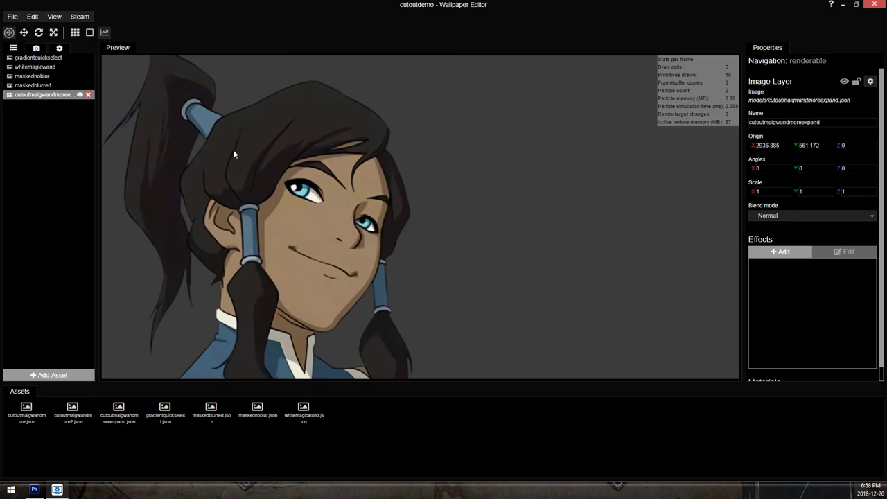
mouse_move(310, 173)
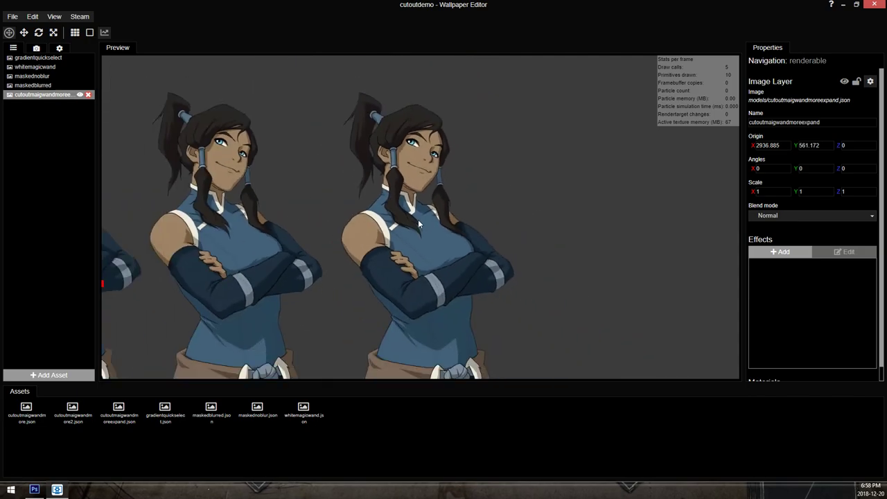
mouse_move(362, 153)
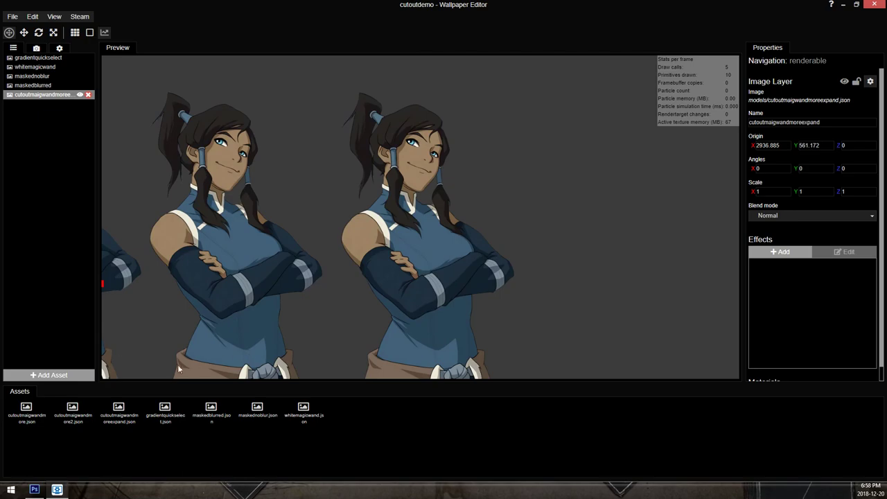
- Return to the Photoshop Korra document after comparing the cutouts in Wallpaper Engine
click(26, 413)
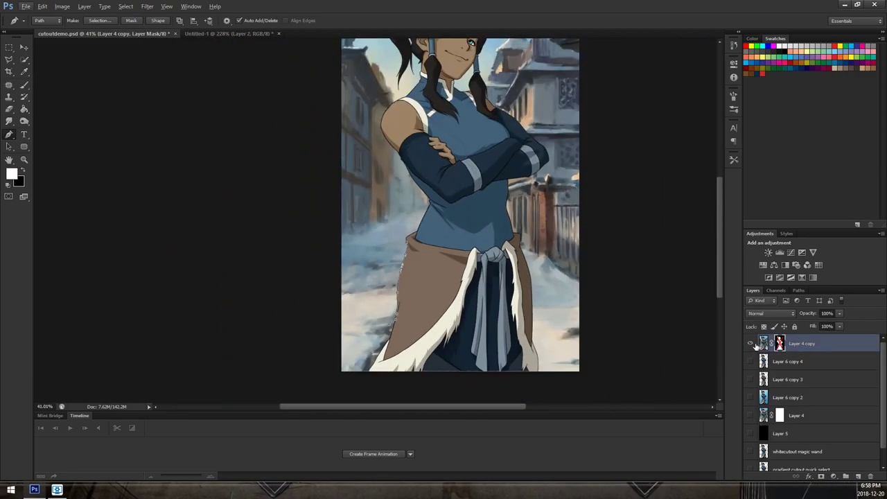
- Choose Fill Path from the traced path's menu and target the Layer 4 copy mask
right_click(457, 208)
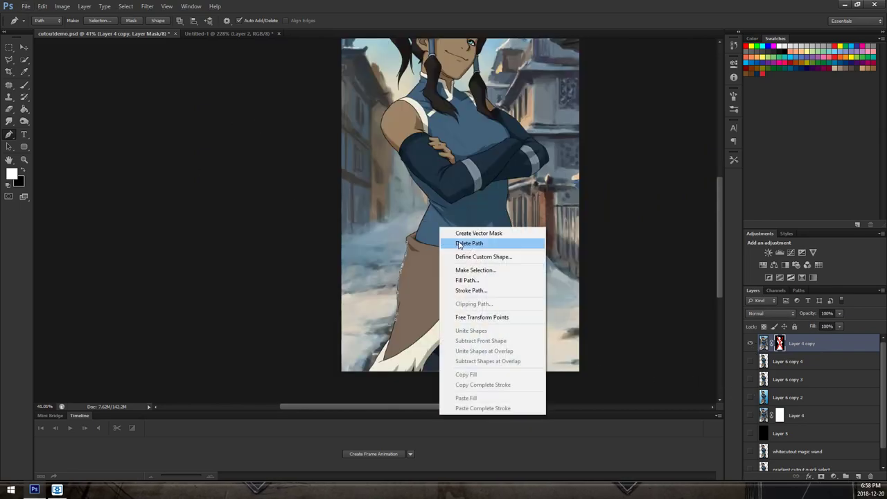
click(469, 244)
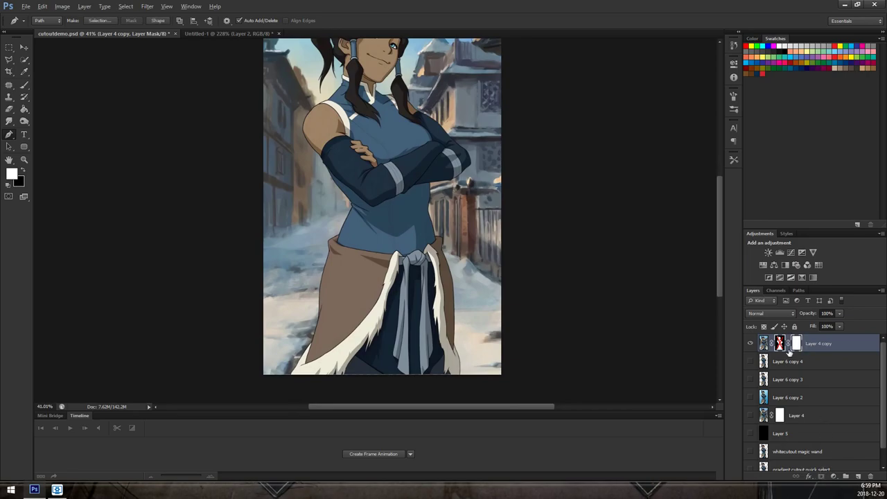
click(796, 344)
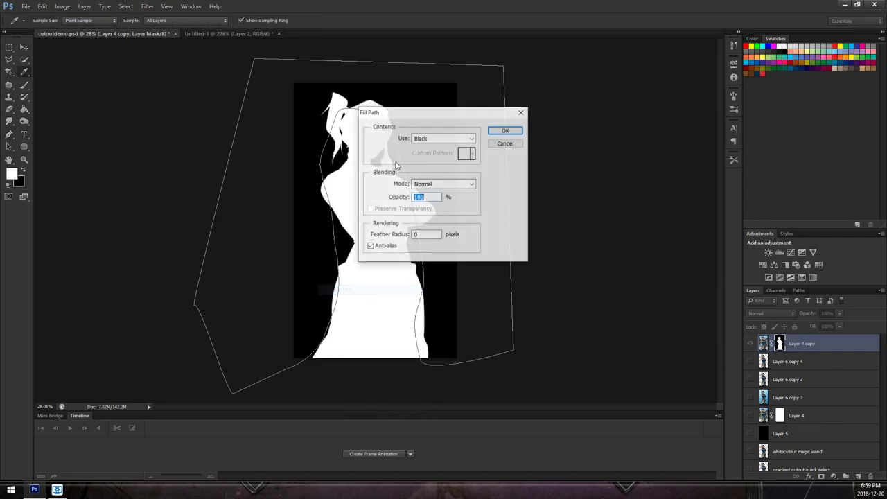
- Fill the path with Black on the mask so Korra sits over transparency
click(504, 130)
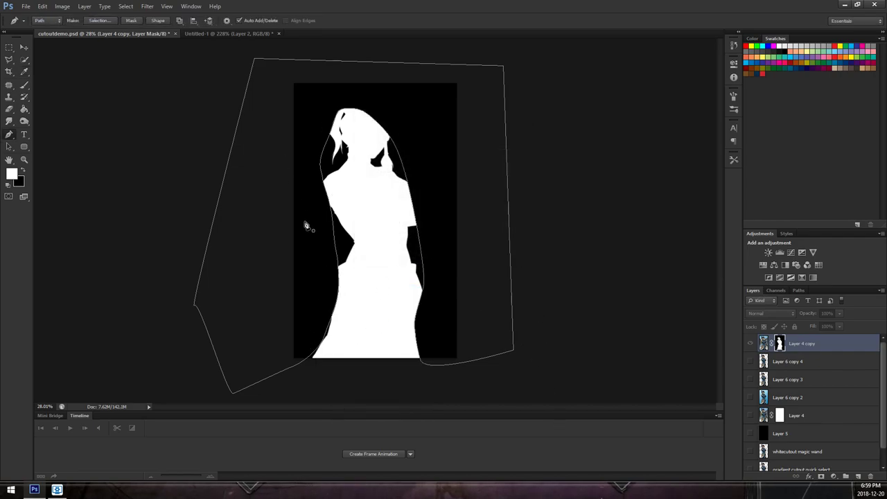
mouse_move(418, 217)
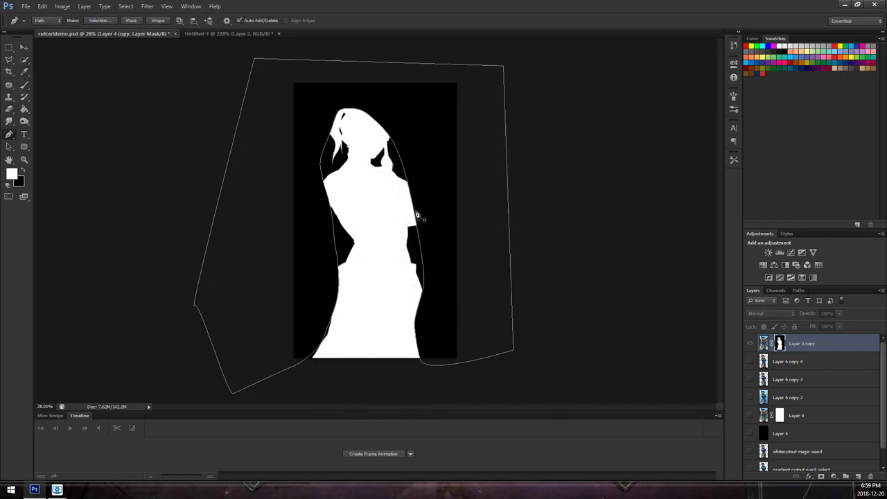
right_click(417, 219)
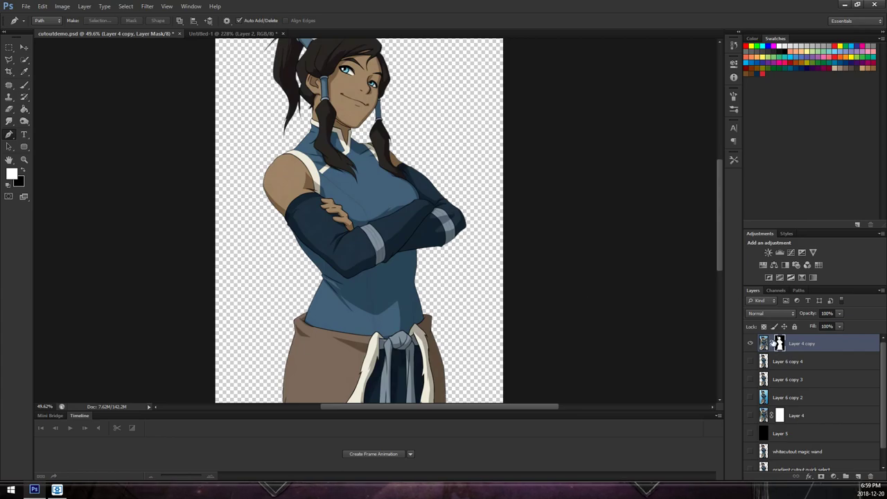
- Apply the layer mask permanently and load Korra's outline as a selection
right_click(779, 344)
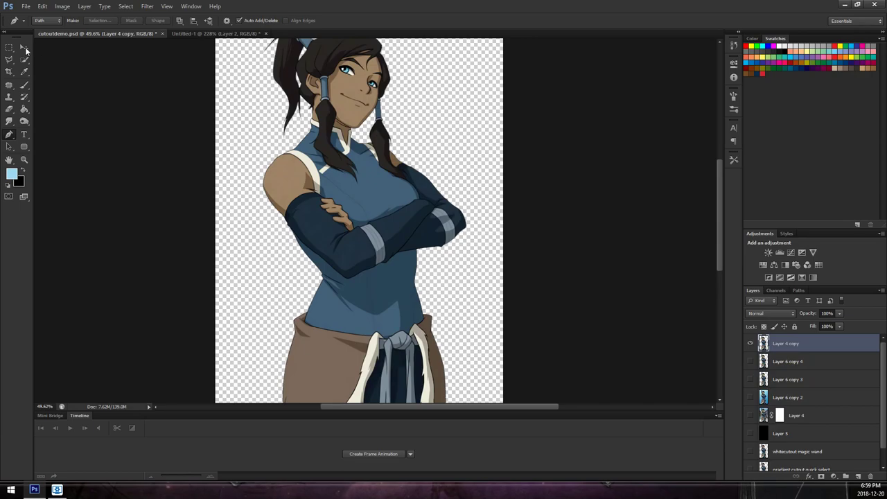
click(57, 489)
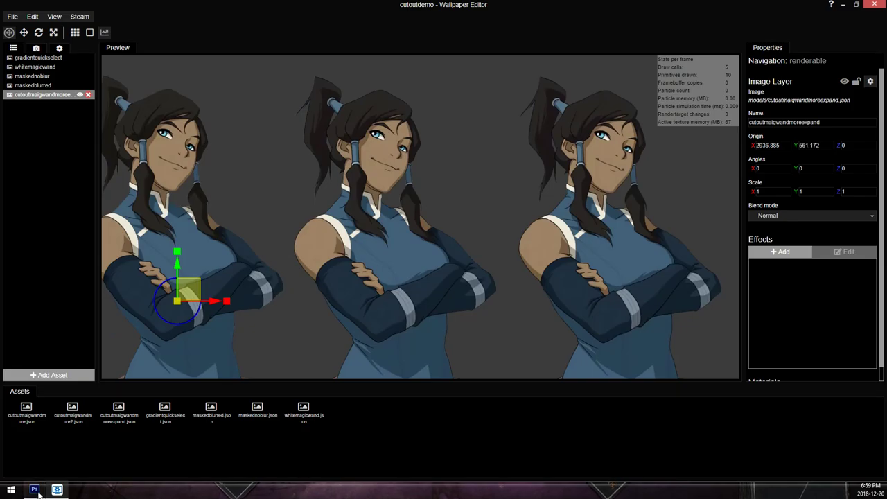
click(33, 491)
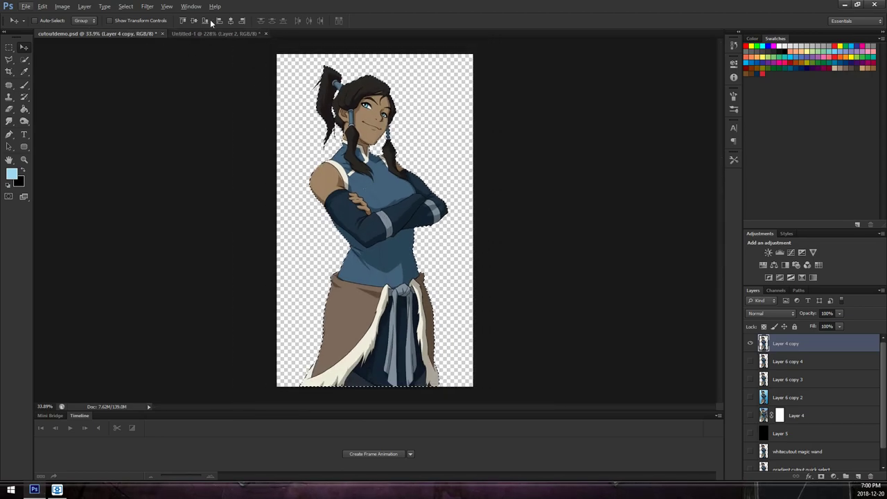
- Contract the selection inward via Select > Modify > Contract and confirm the amount
click(125, 6)
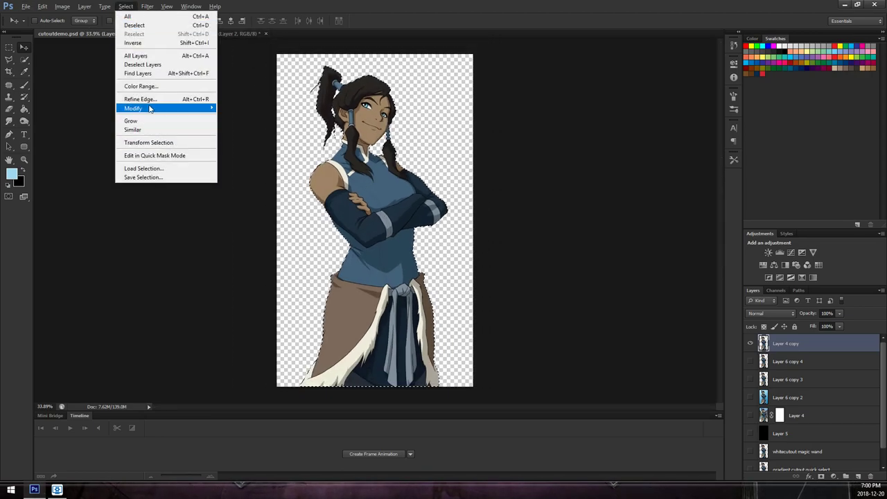
click(145, 108)
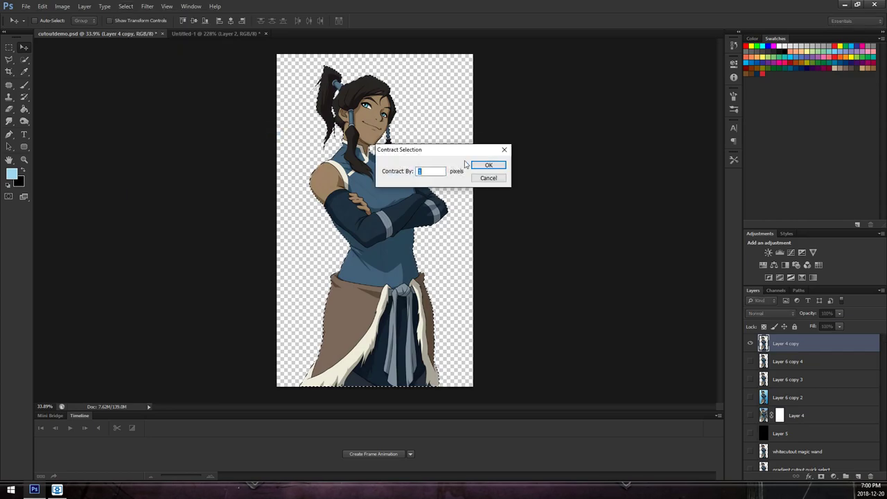
click(488, 165)
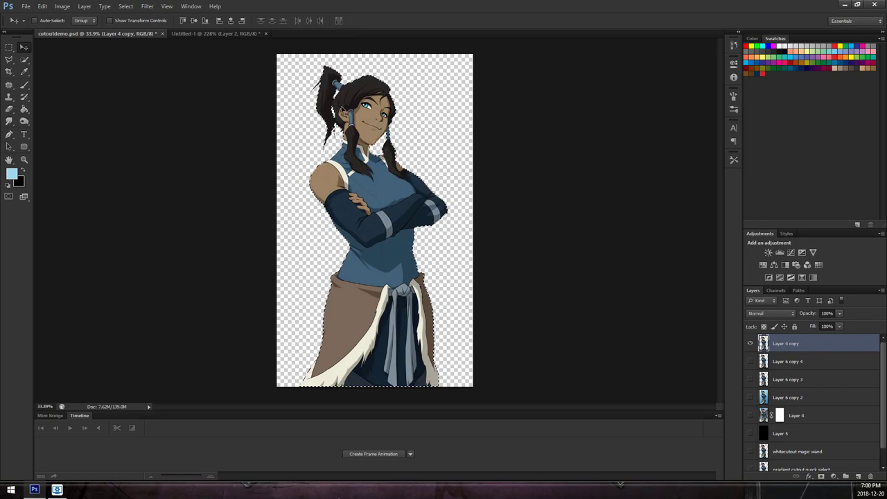
click(124, 6)
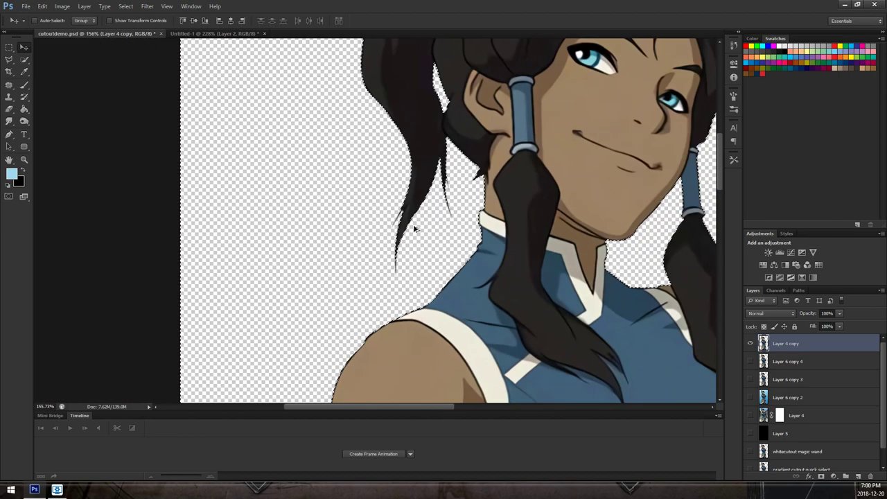
- Apply a Blur filter to the selected edge pixels to soften the fringe
click(147, 6)
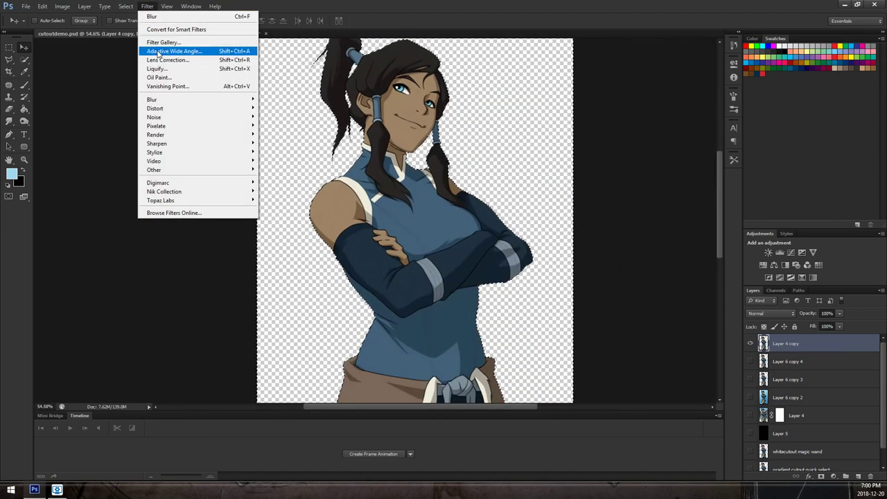
mouse_move(153, 99)
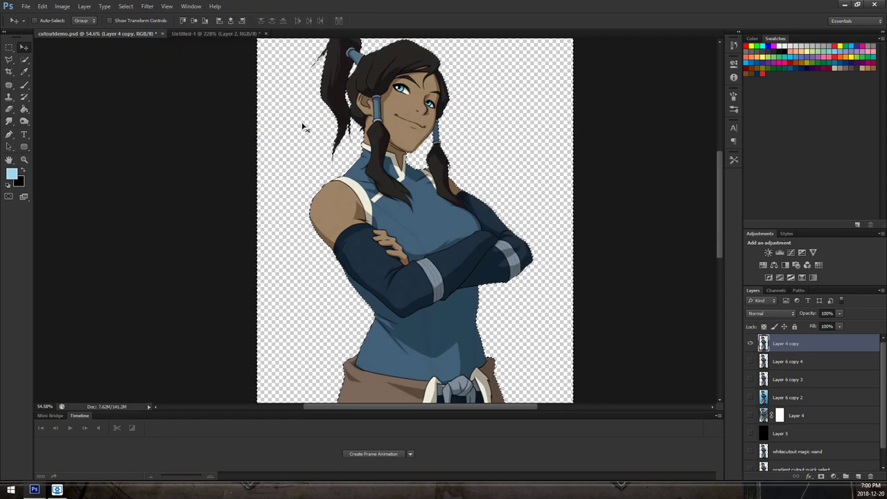
click(147, 5)
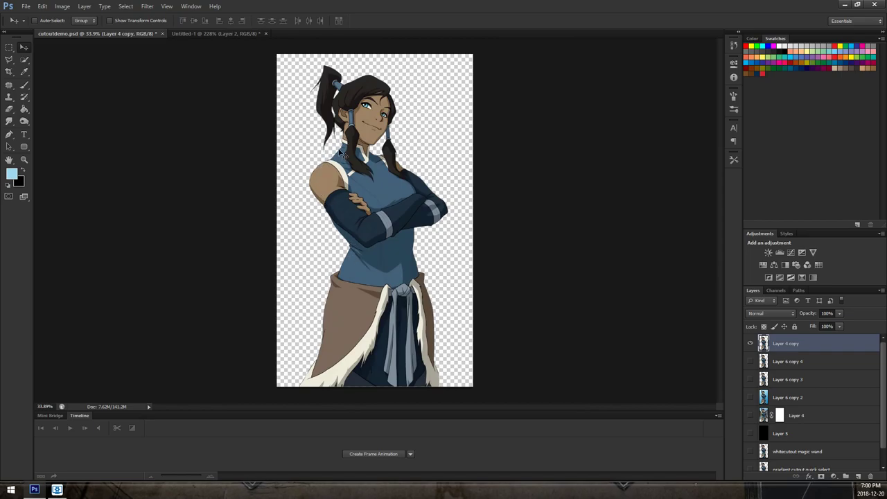
mouse_move(330, 96)
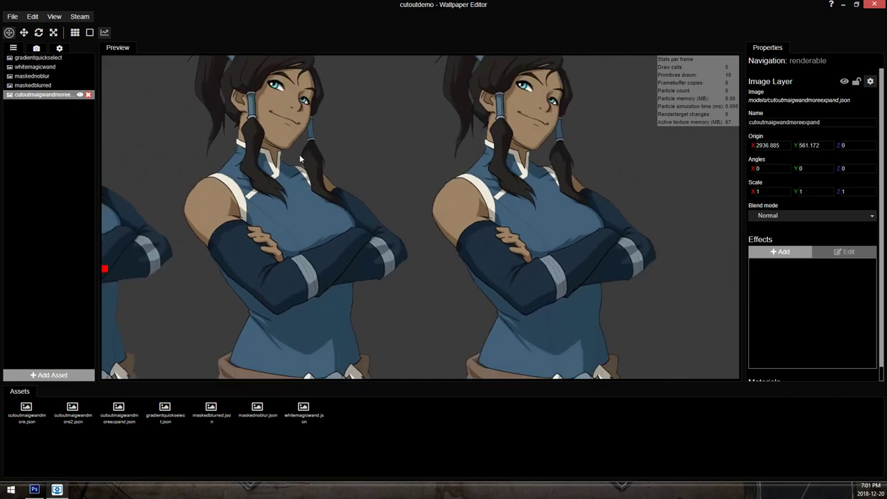
mouse_move(224, 150)
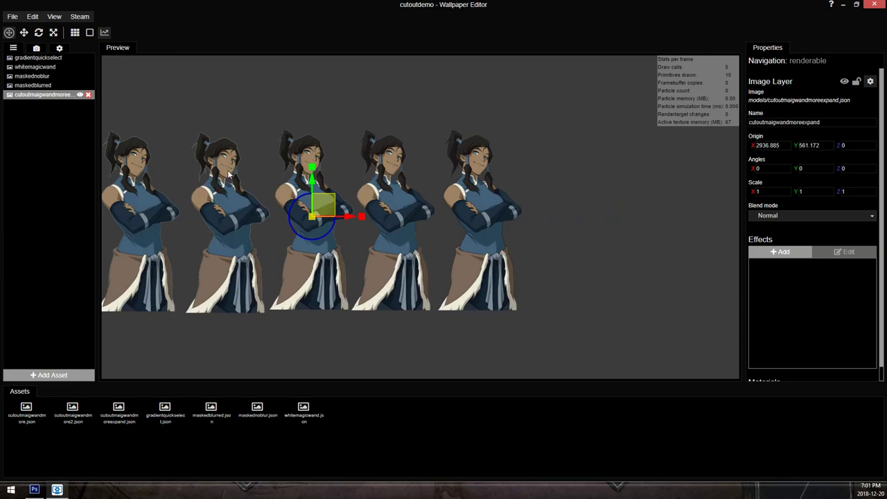
mouse_move(311, 83)
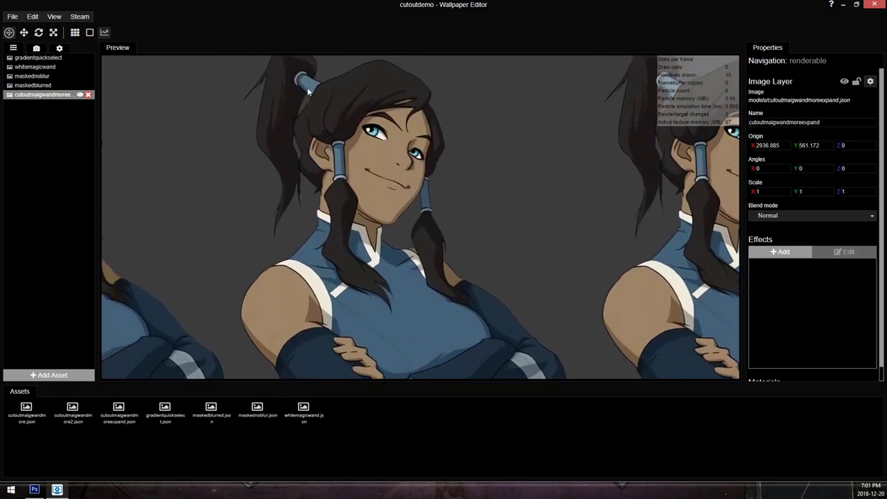
mouse_move(318, 34)
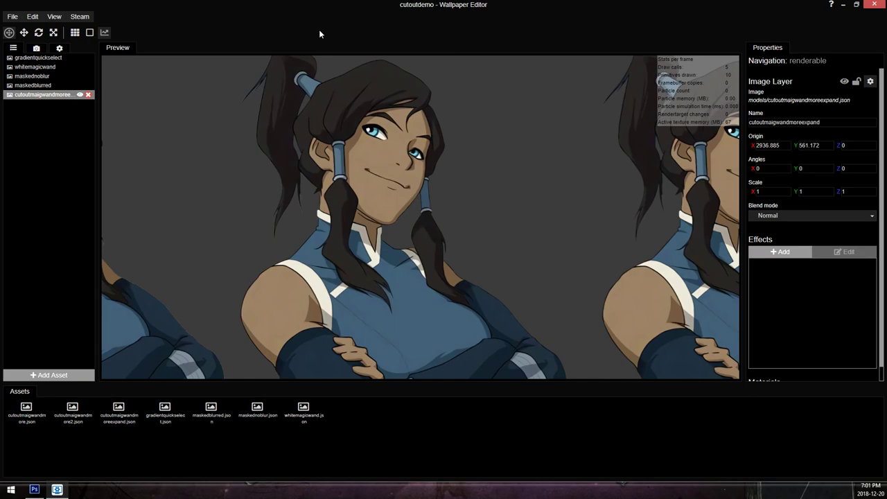
mouse_move(385, 239)
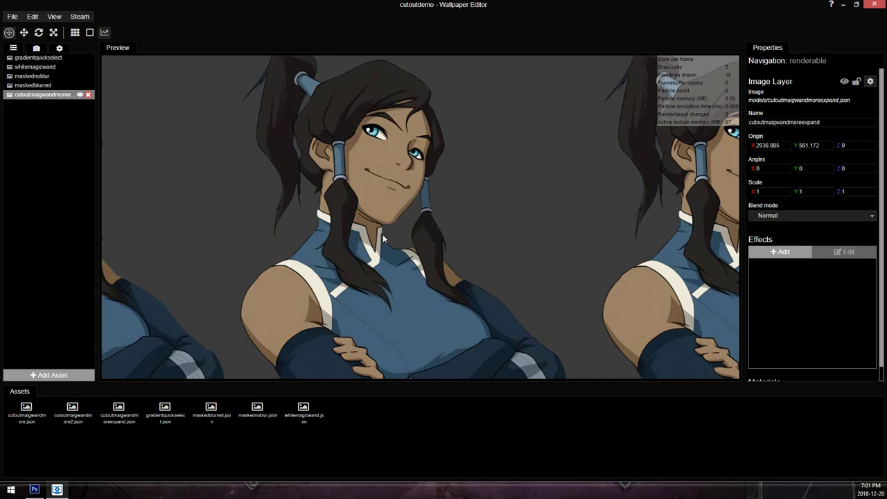
mouse_move(422, 173)
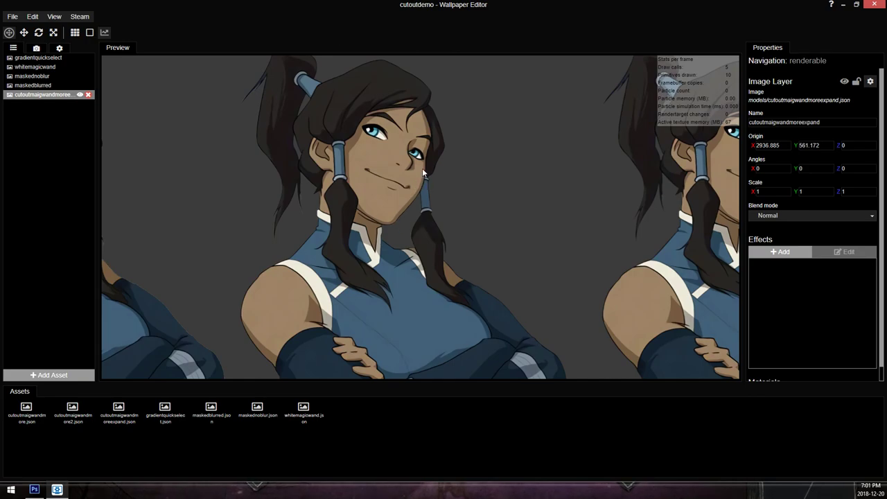
mouse_move(465, 193)
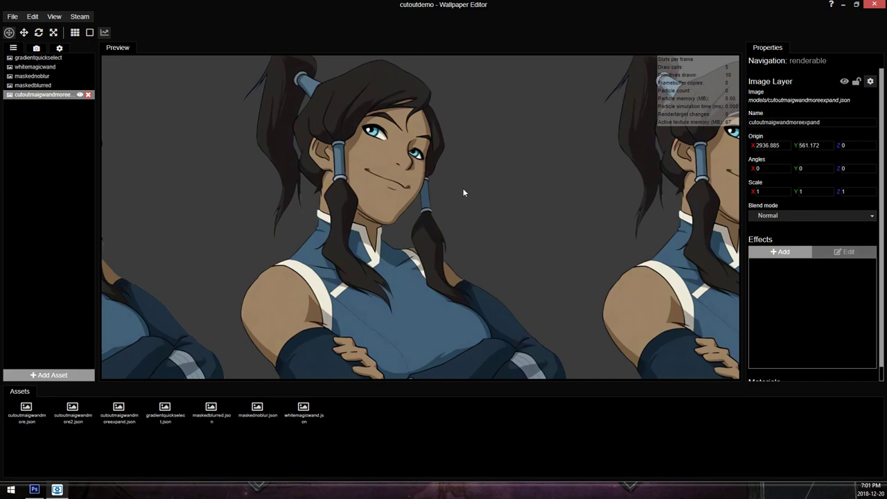
mouse_move(440, 201)
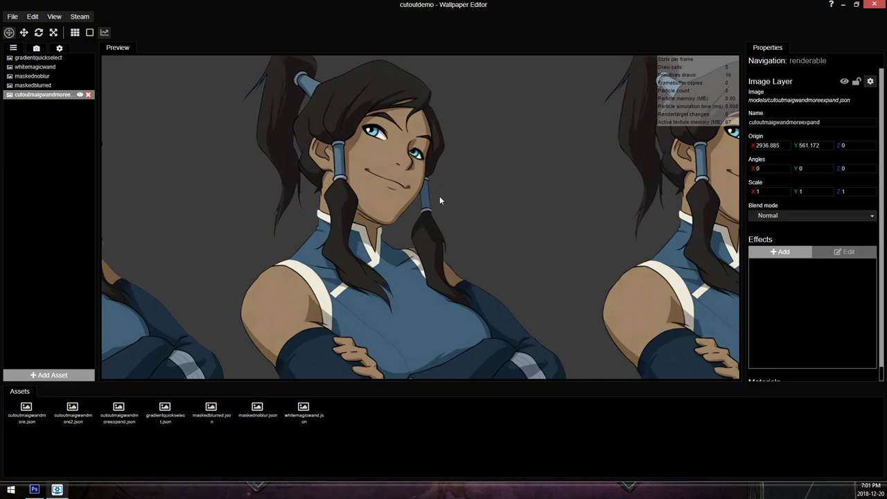
mouse_move(346, 167)
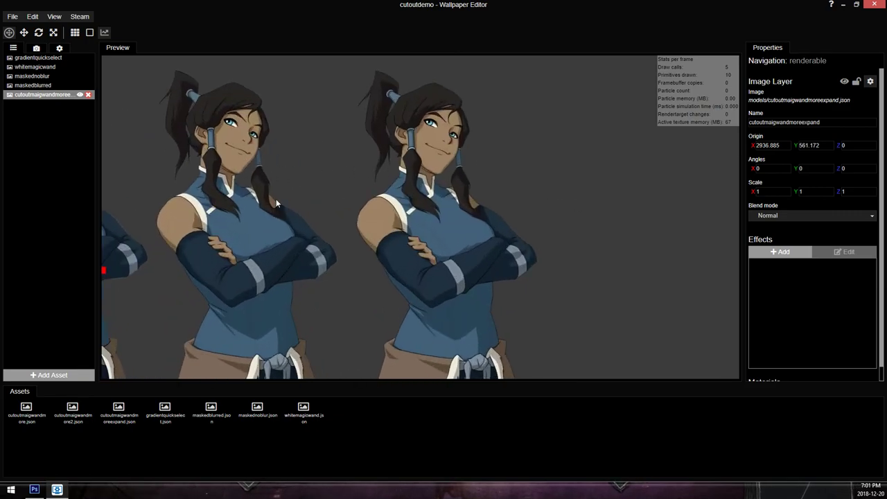
mouse_move(433, 137)
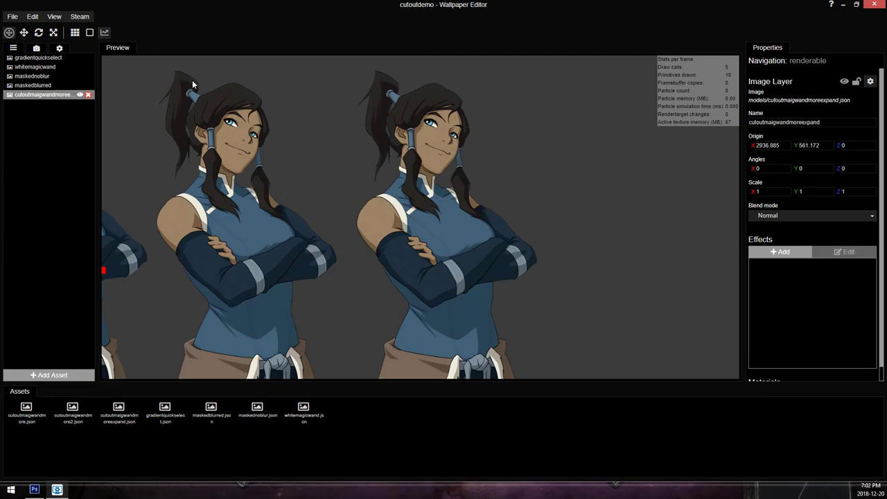
mouse_move(432, 104)
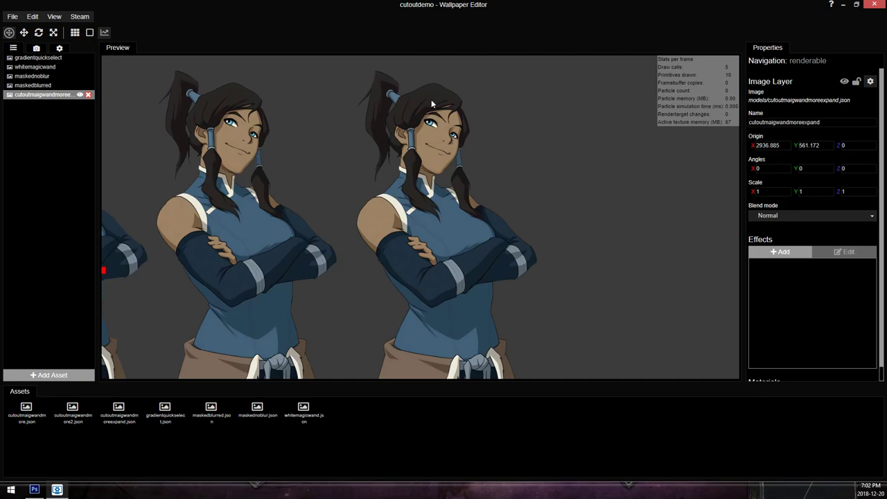